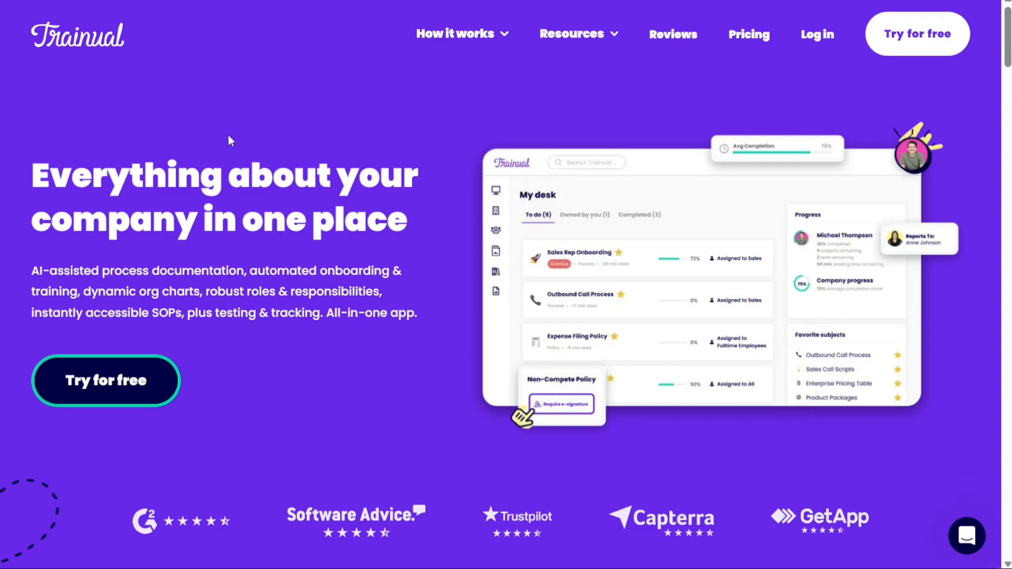
mouse_move(82, 52)
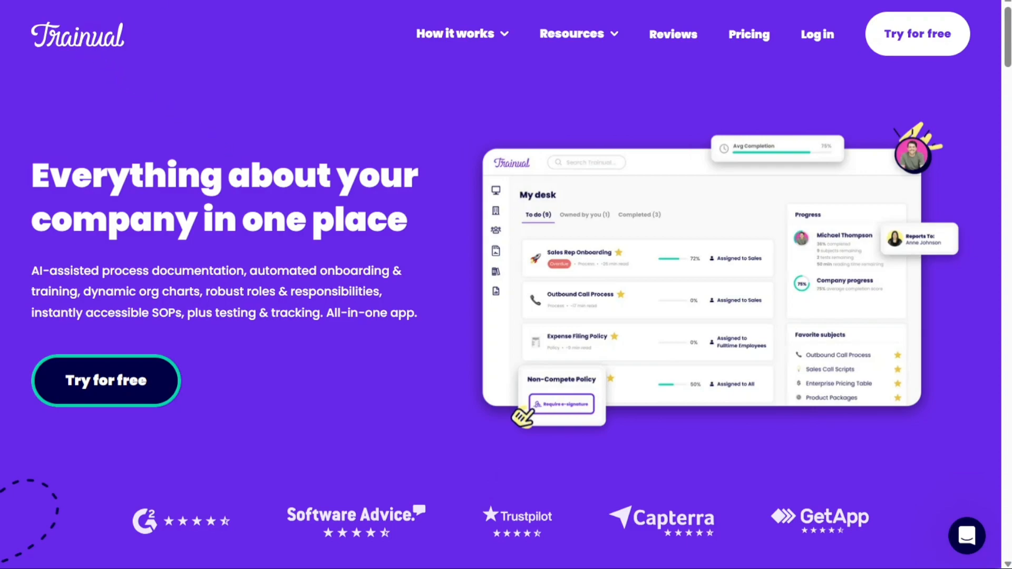
Step: Leave the YouTube JotForm tutorial and return to the Trainual homepage tab
scroll(down, 3)
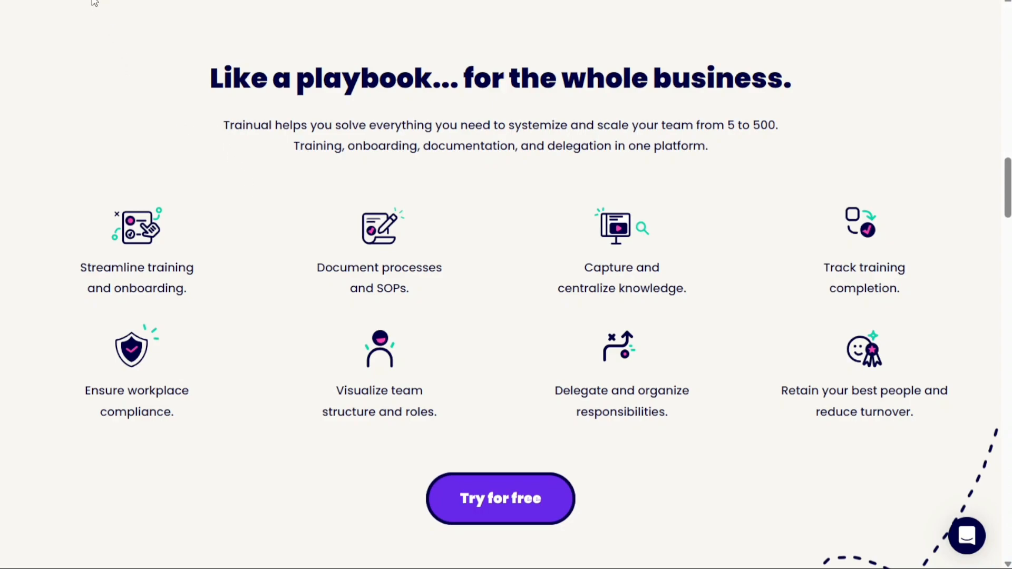
scroll(down, 3)
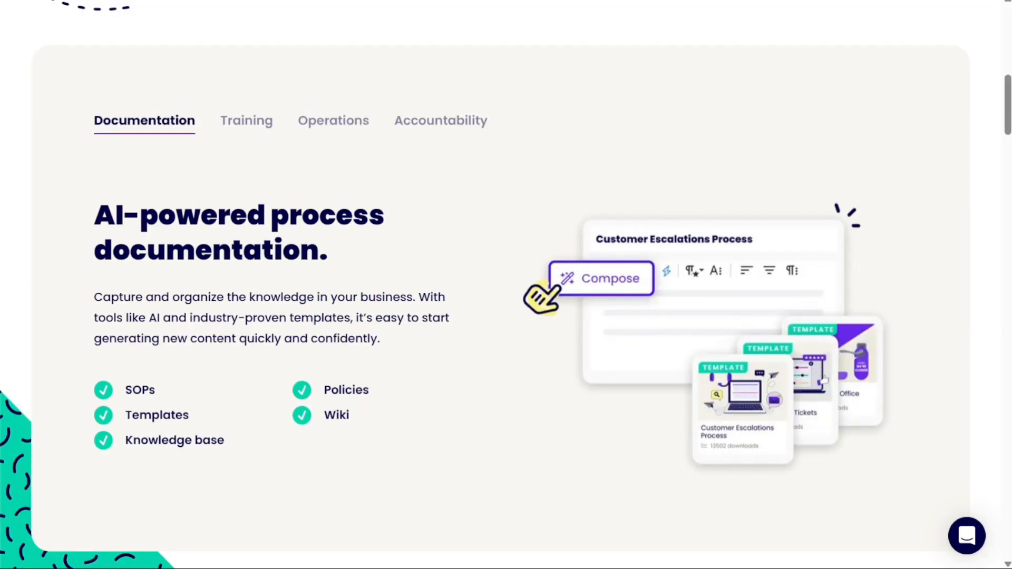
mouse_move(259, 134)
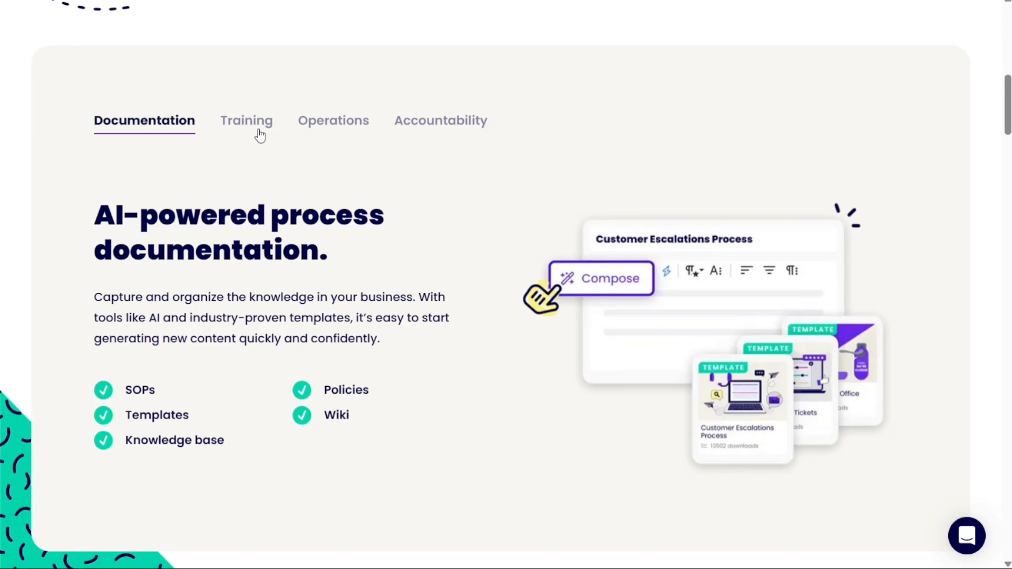
mouse_move(427, 121)
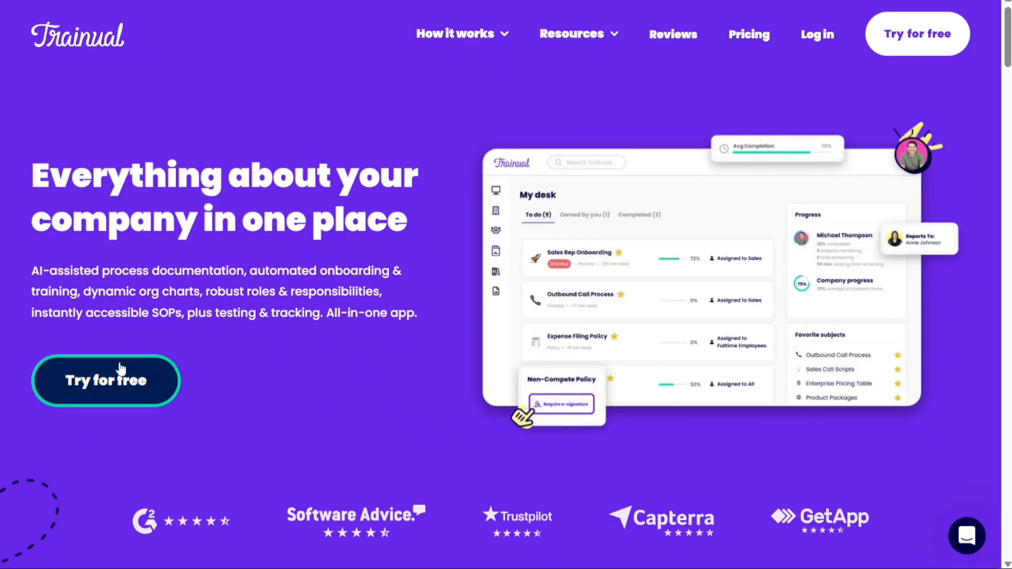
mouse_move(244, 110)
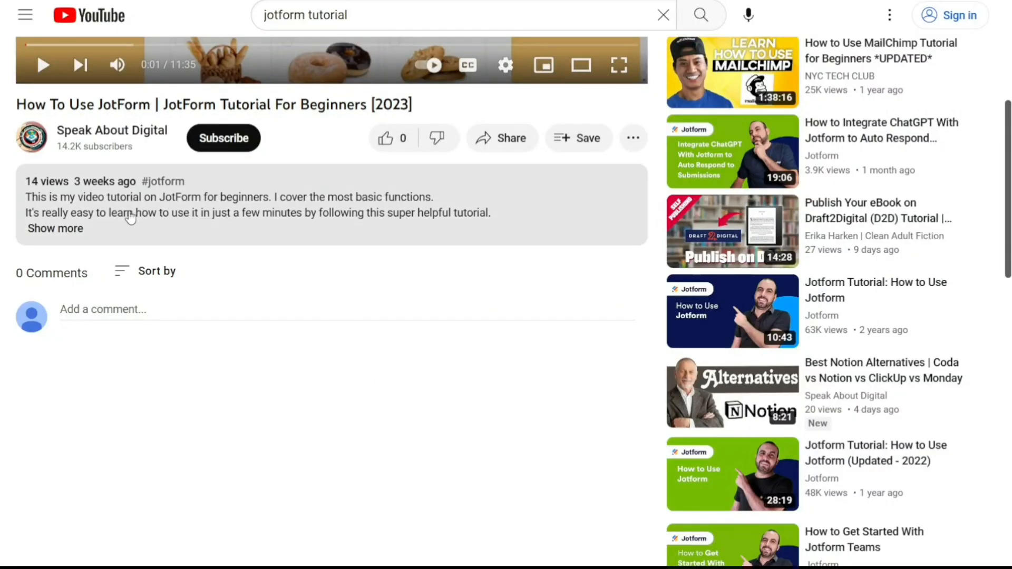
click(55, 228)
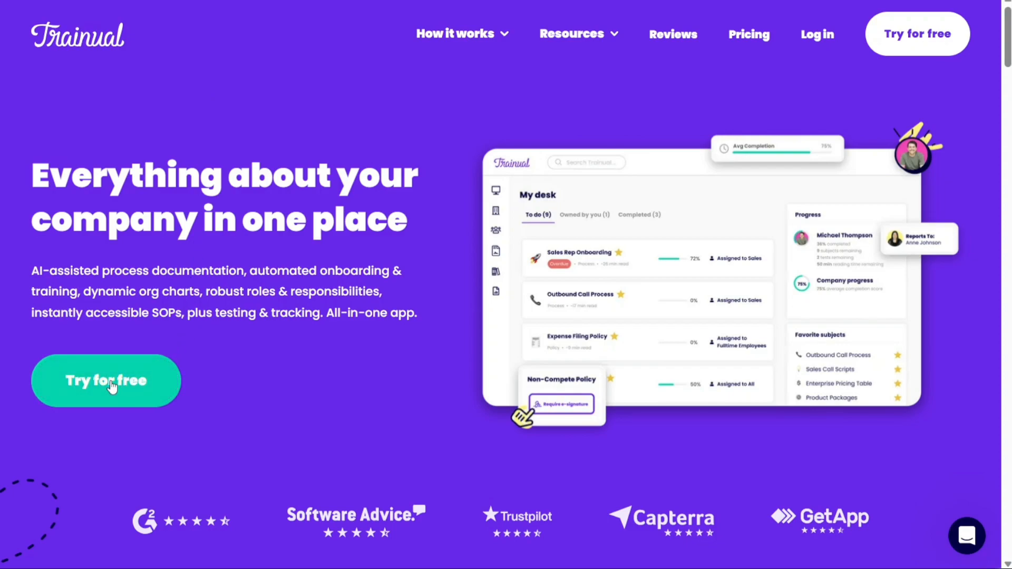
Step: Start a free trial with business email and password, reaching onboarding step 1 of 3
click(105, 381)
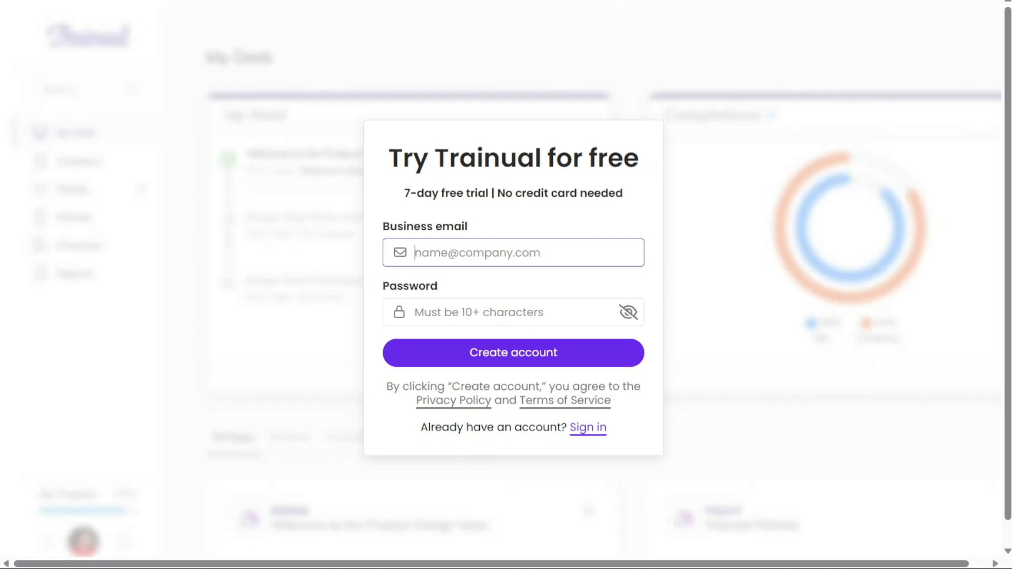
click(513, 252)
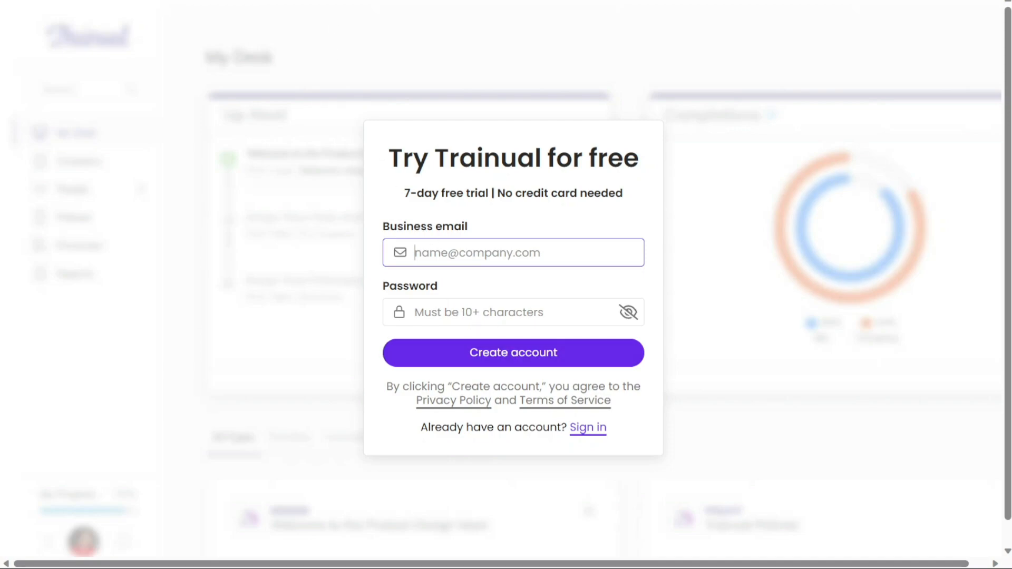
click(513, 352)
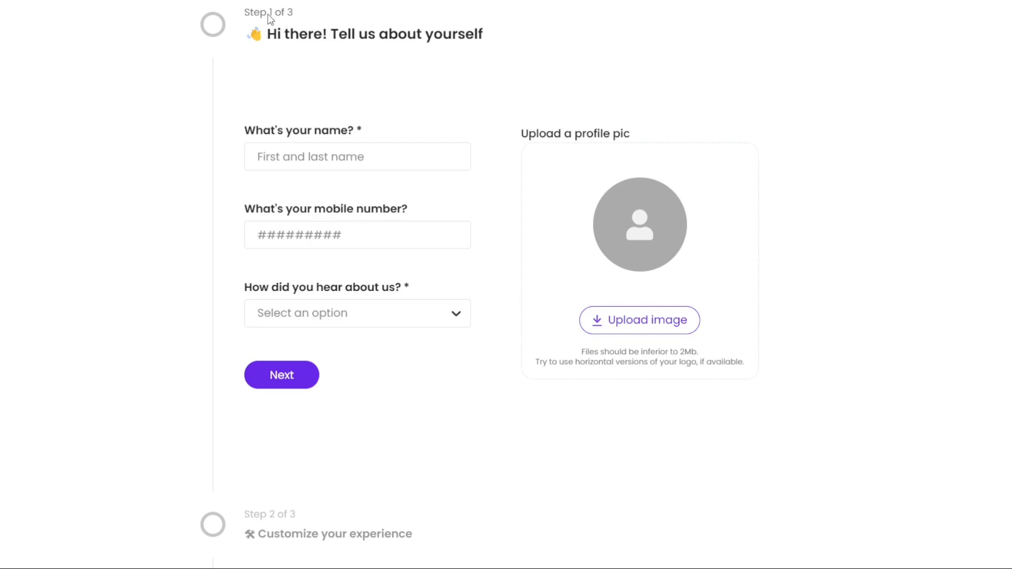
mouse_move(638, 297)
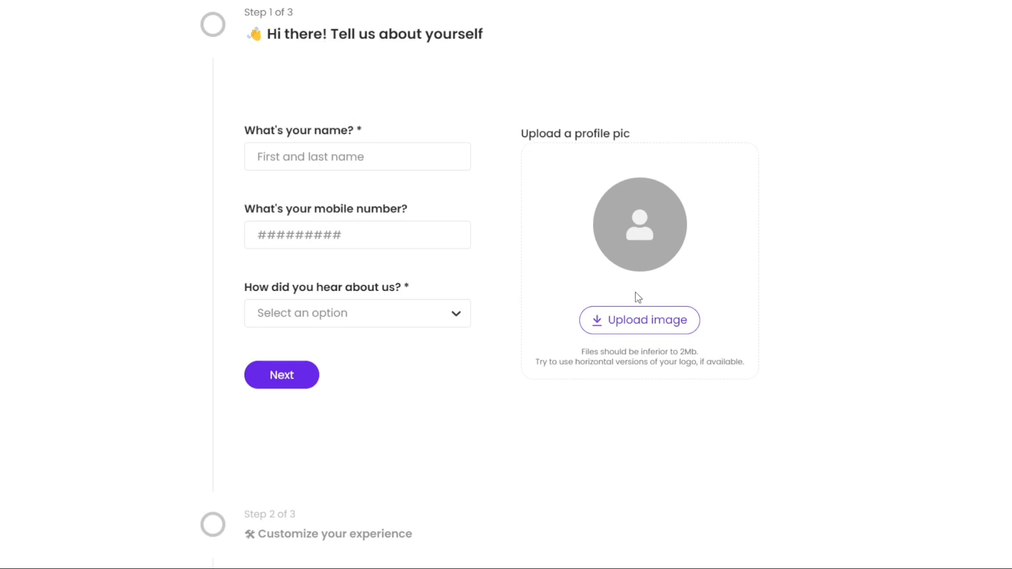
mouse_move(367, 230)
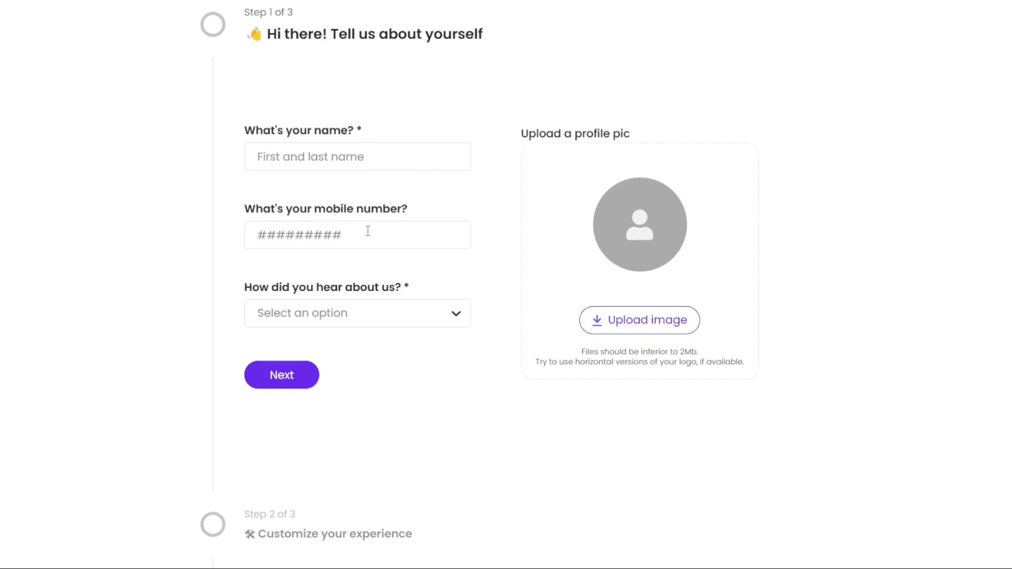
Step: Submit name, mobile number and referral source to reach onboarding step 2 of 3
click(357, 313)
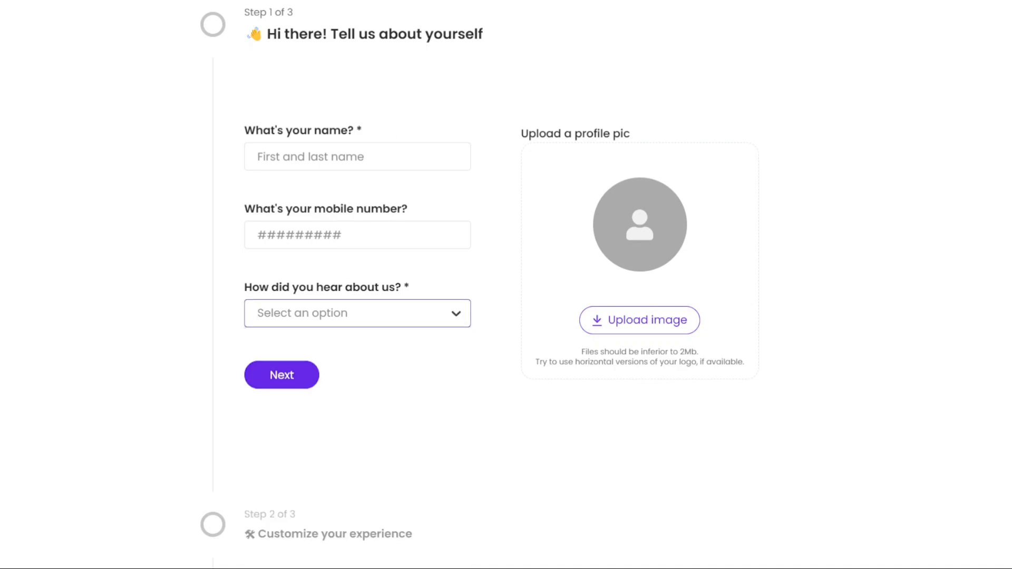
click(281, 374)
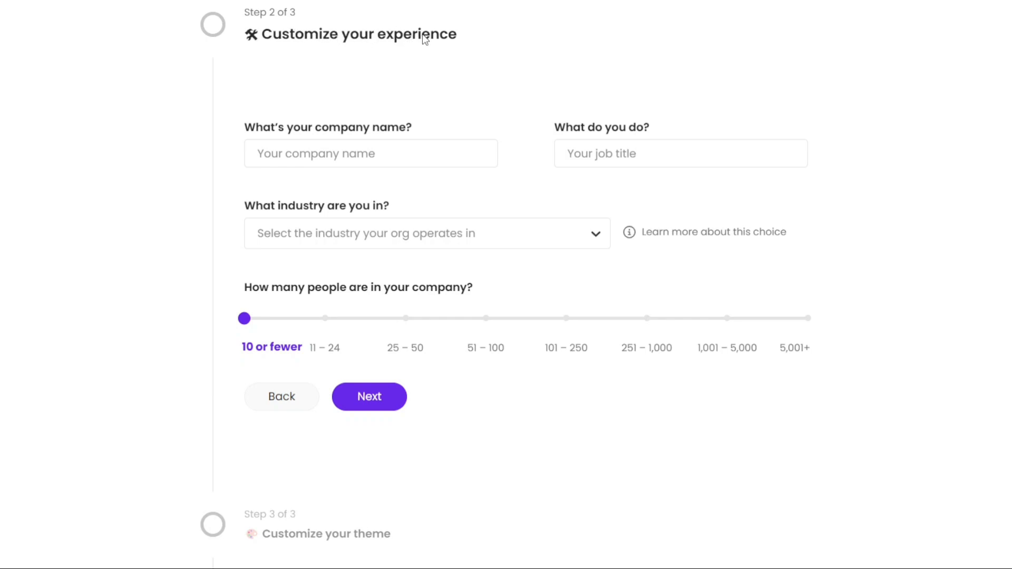
mouse_move(410, 119)
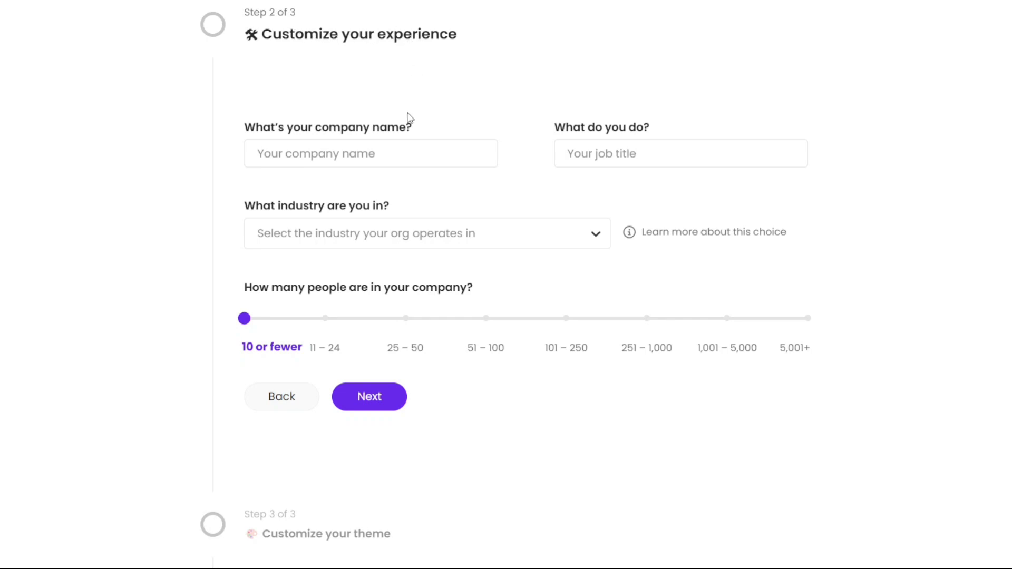
mouse_move(488, 196)
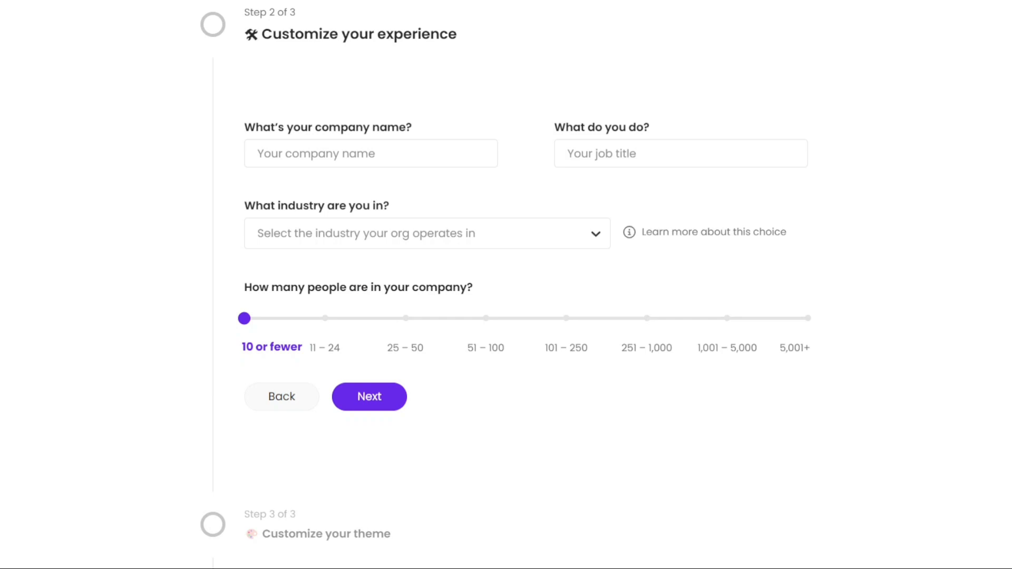
Step: Submit company name, job title, industry and size to land on the My desk dashboard
click(369, 396)
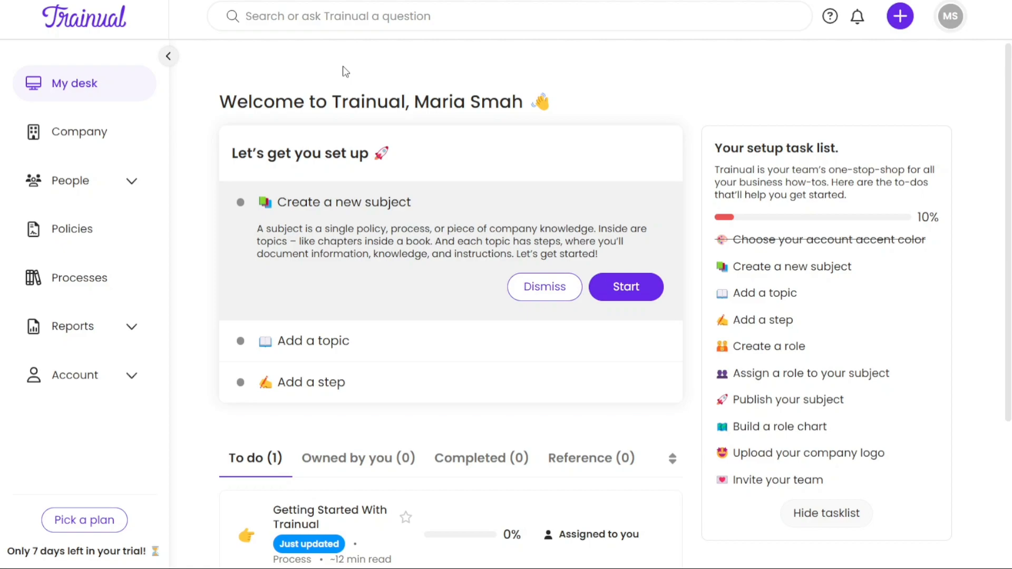
mouse_move(119, 98)
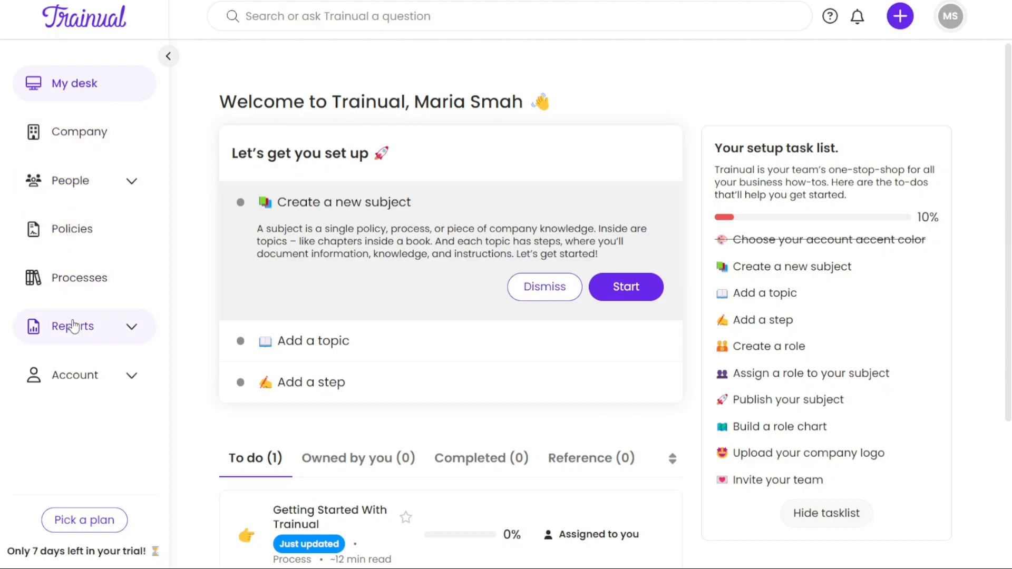
mouse_move(80, 131)
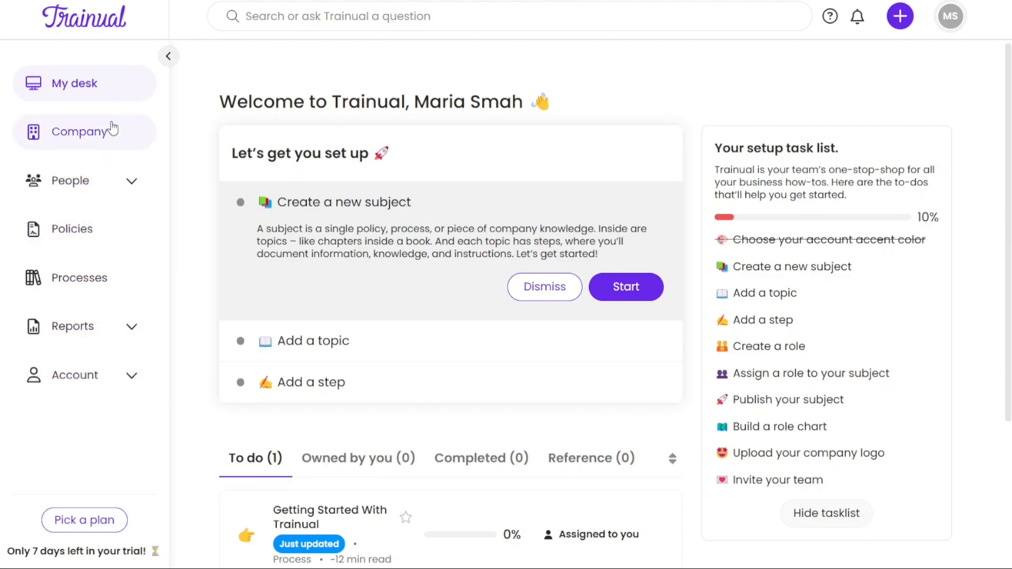
mouse_move(649, 125)
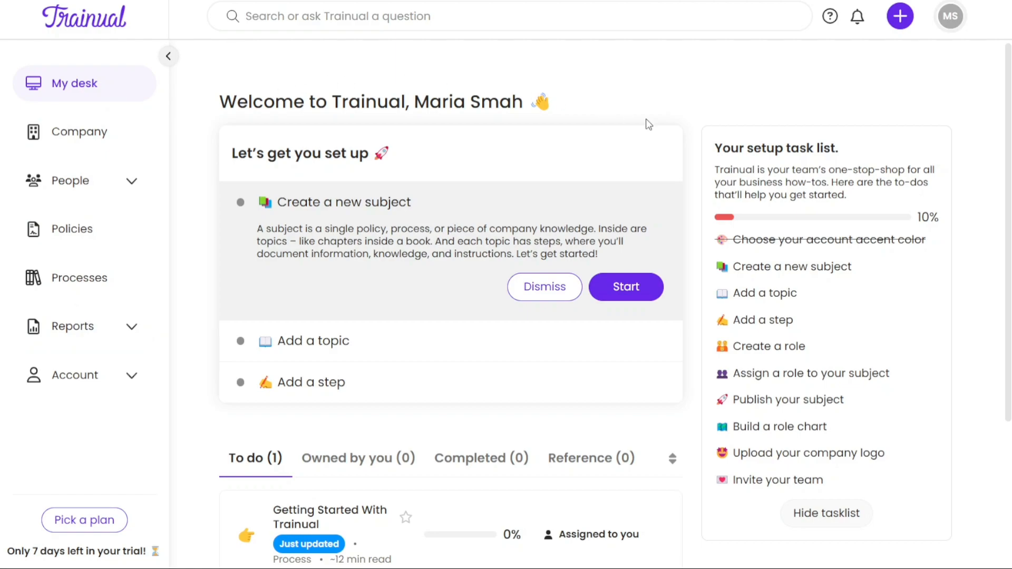
mouse_move(1006, 121)
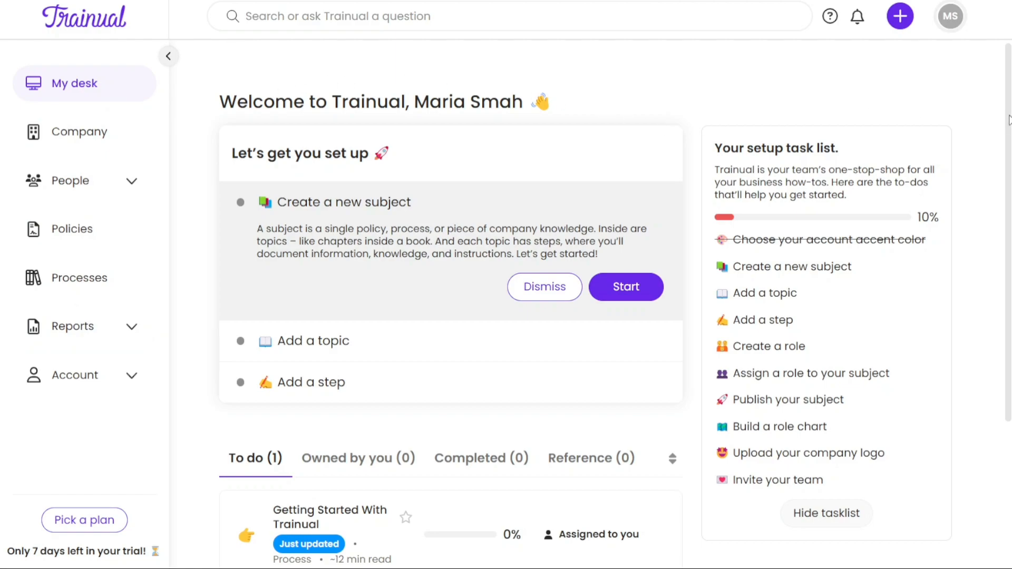
scroll(down, 3)
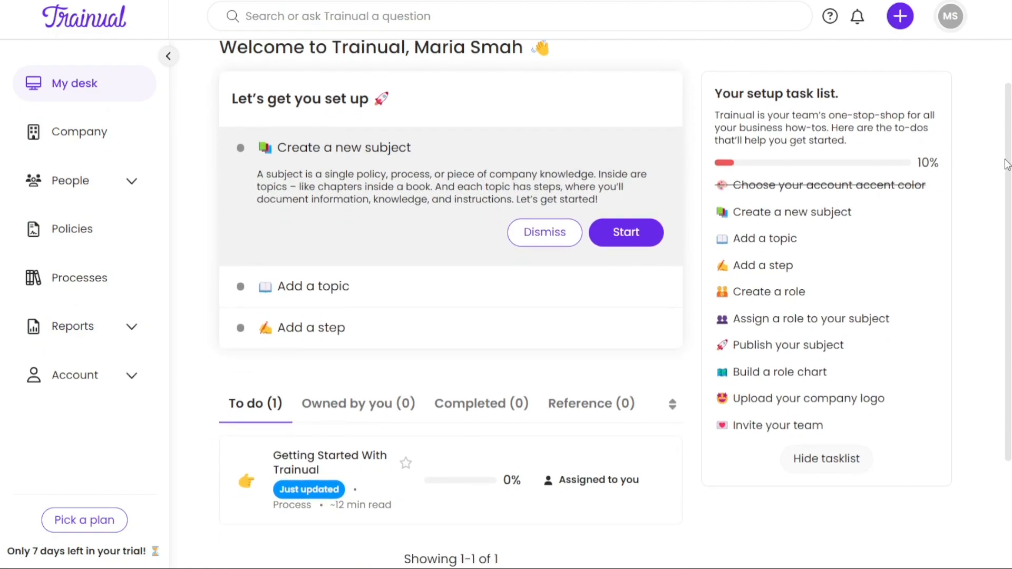
scroll(down, 3)
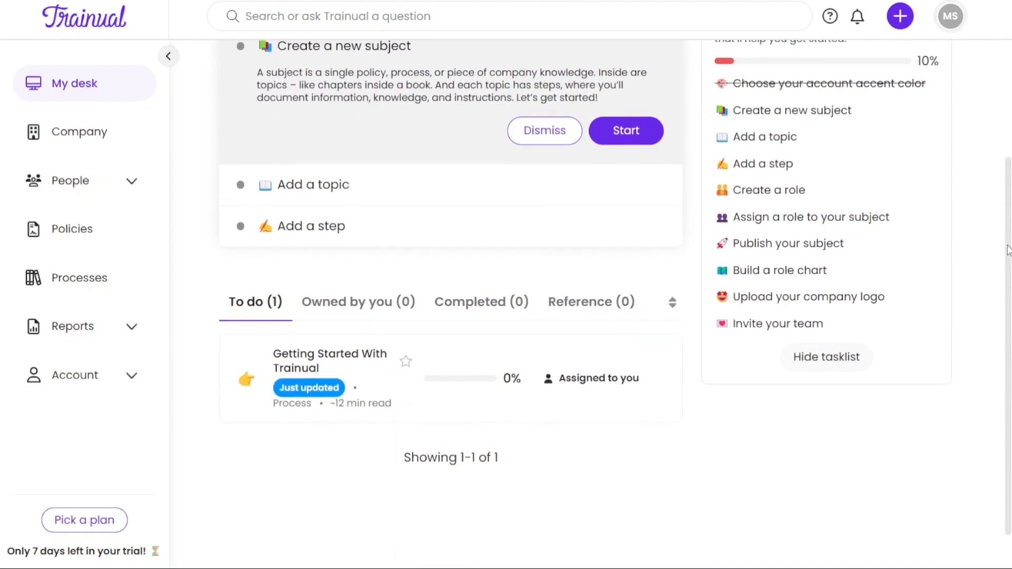
scroll(down, 3)
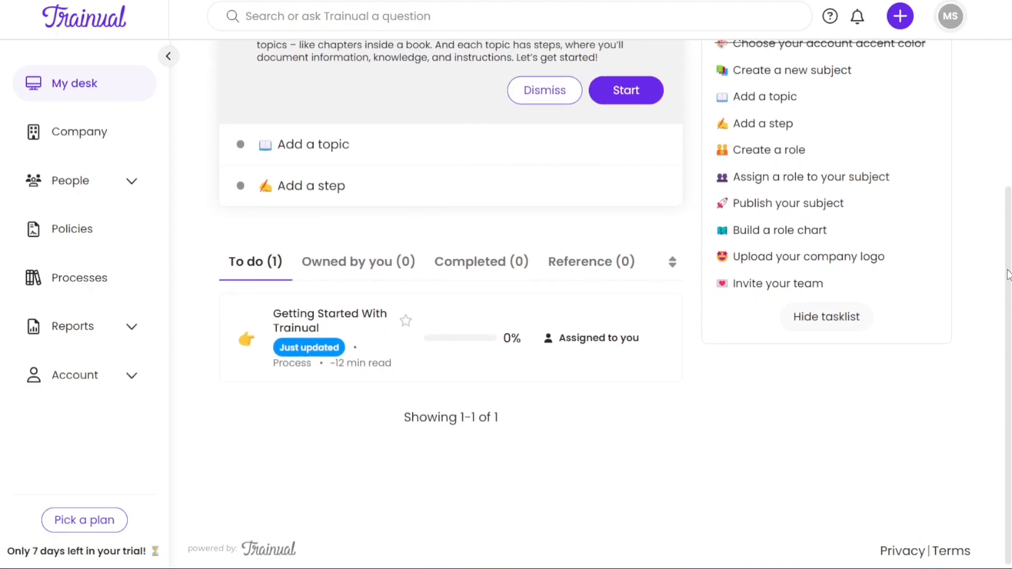
scroll(down, 3)
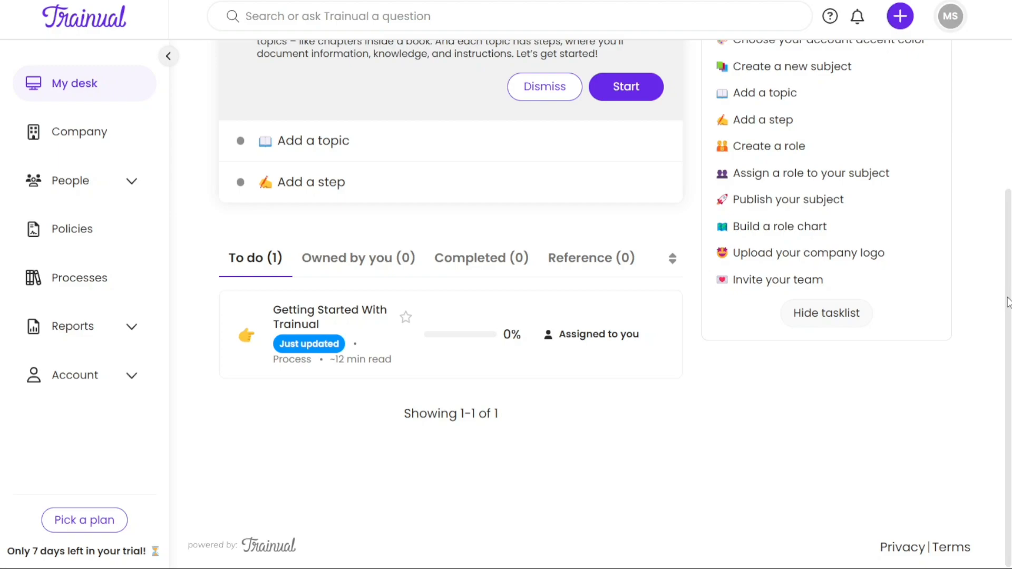
mouse_move(249, 244)
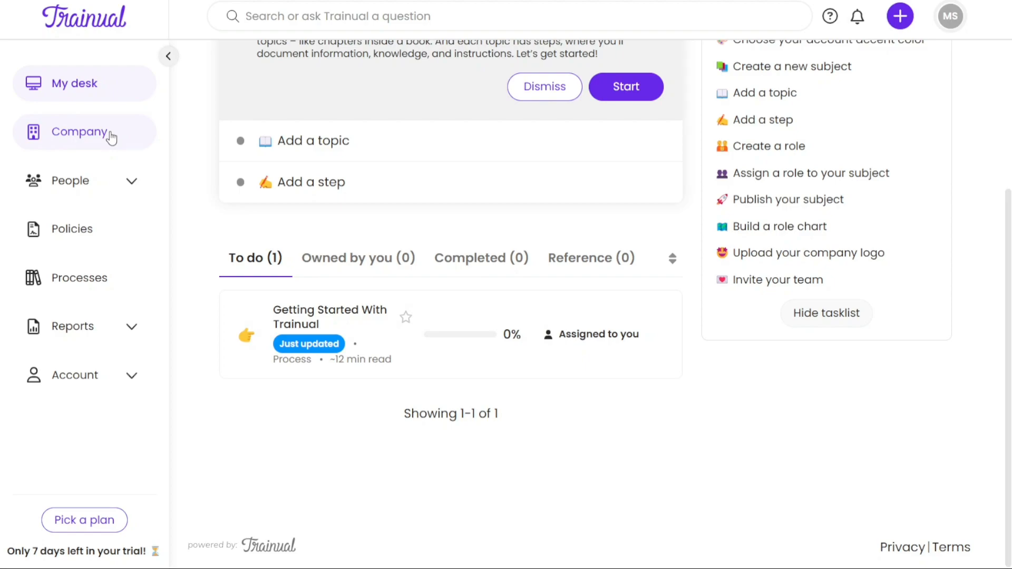
mouse_move(54, 136)
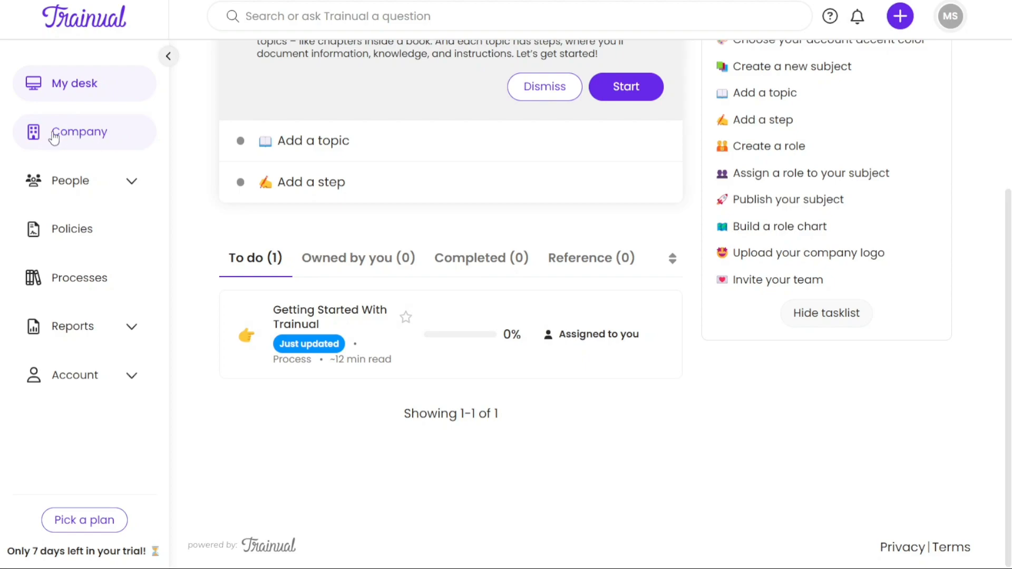
click(79, 132)
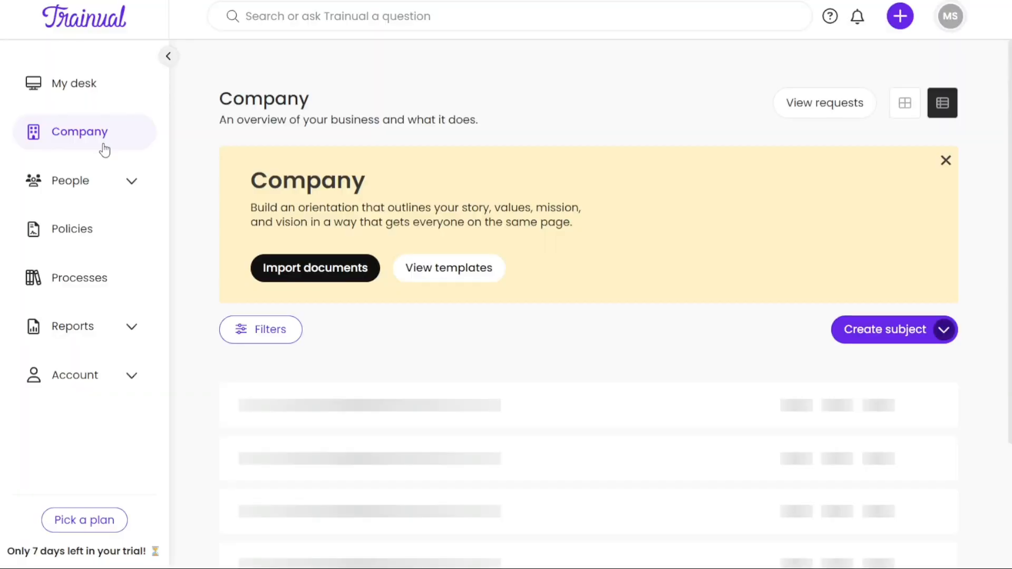
Step: Go to the Company overview and expand People to show Directory, Org chart and Roles
click(448, 268)
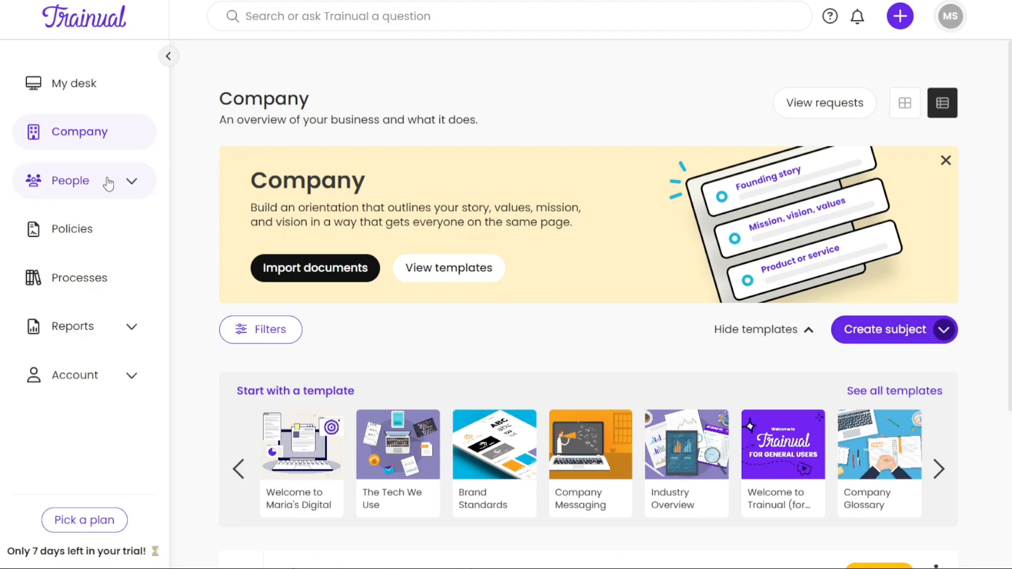
click(84, 180)
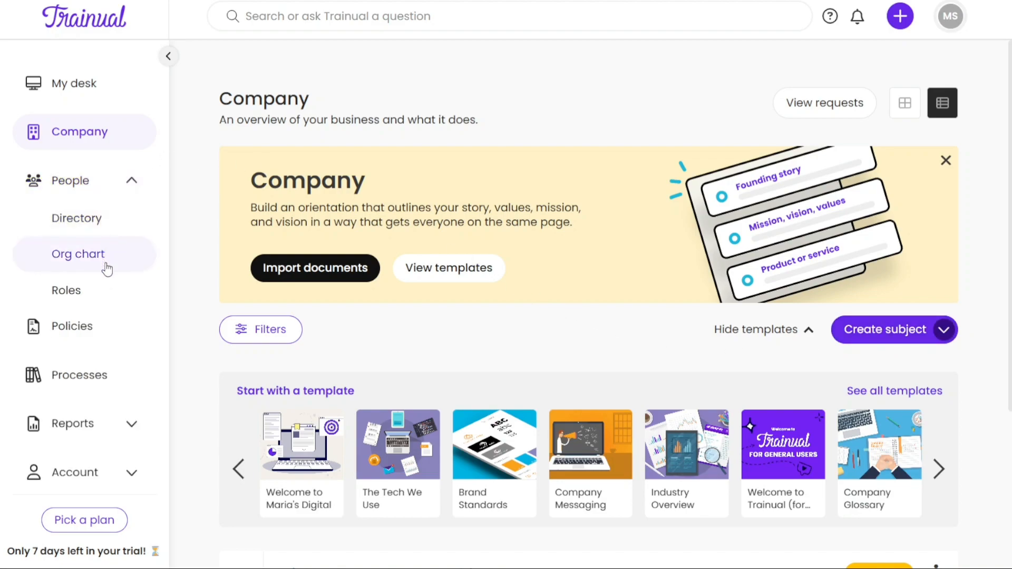
mouse_move(77, 218)
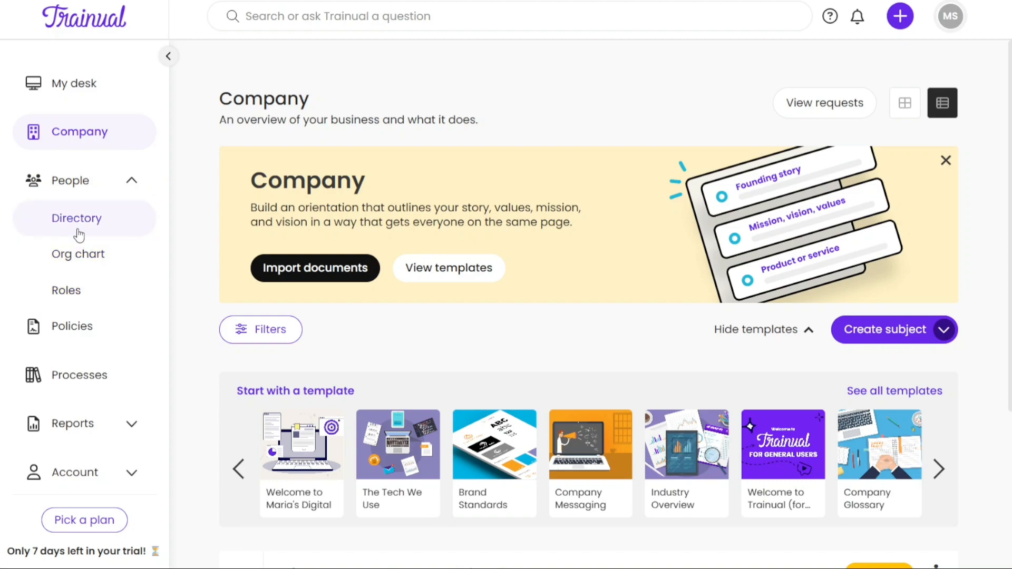
Step: View the People Directory with its single member card, then move to Policies
click(76, 217)
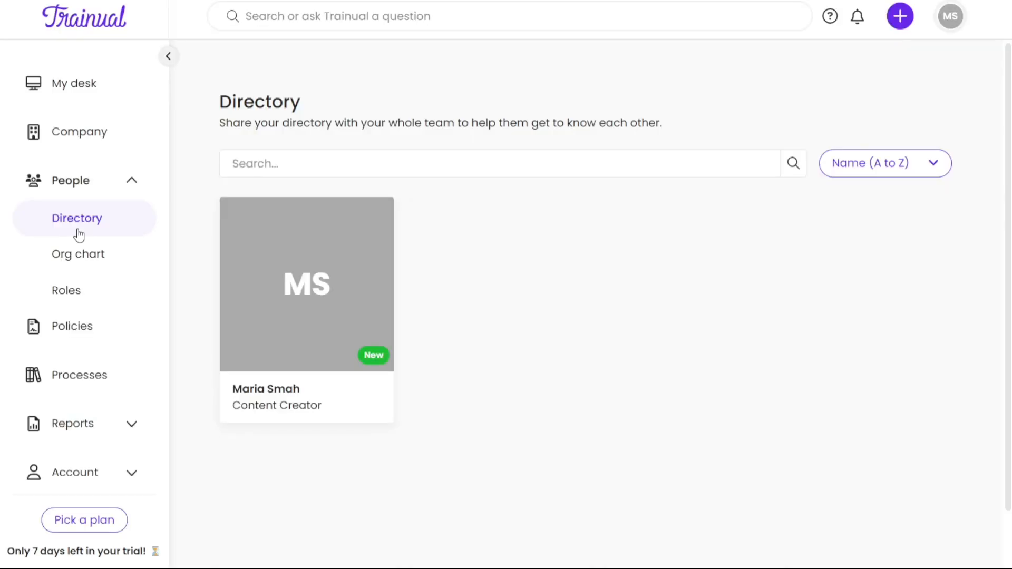
mouse_move(76, 254)
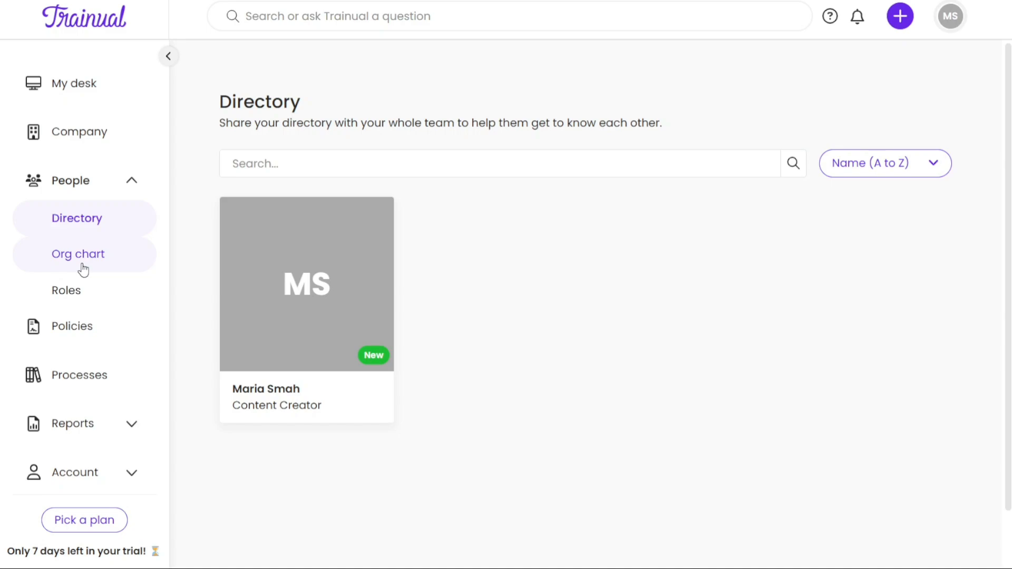
mouse_move(66, 290)
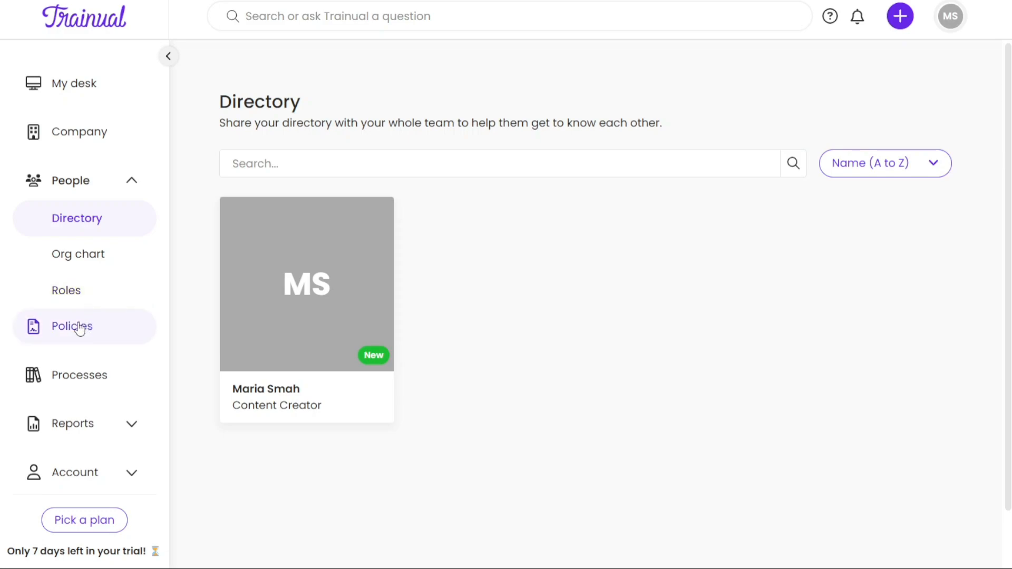
click(71, 325)
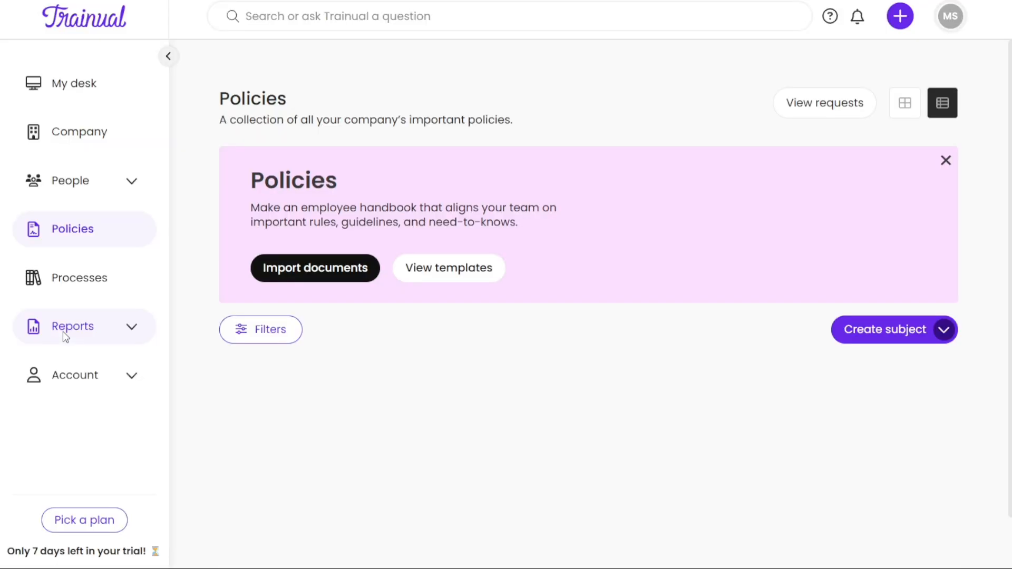
Step: Let the Policies page load its Employee Policies and Dress Code Policy templates
click(448, 268)
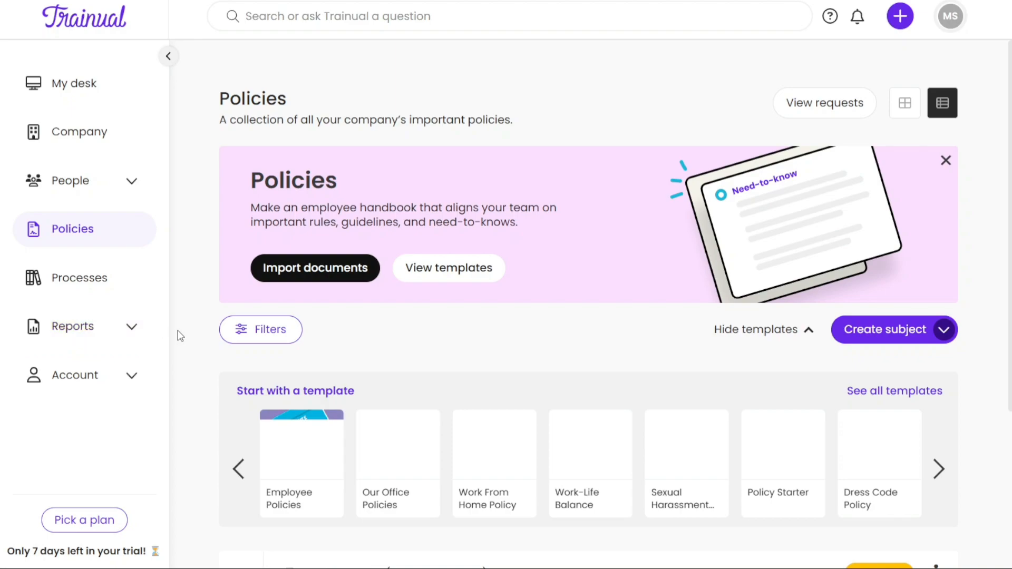
mouse_move(79, 277)
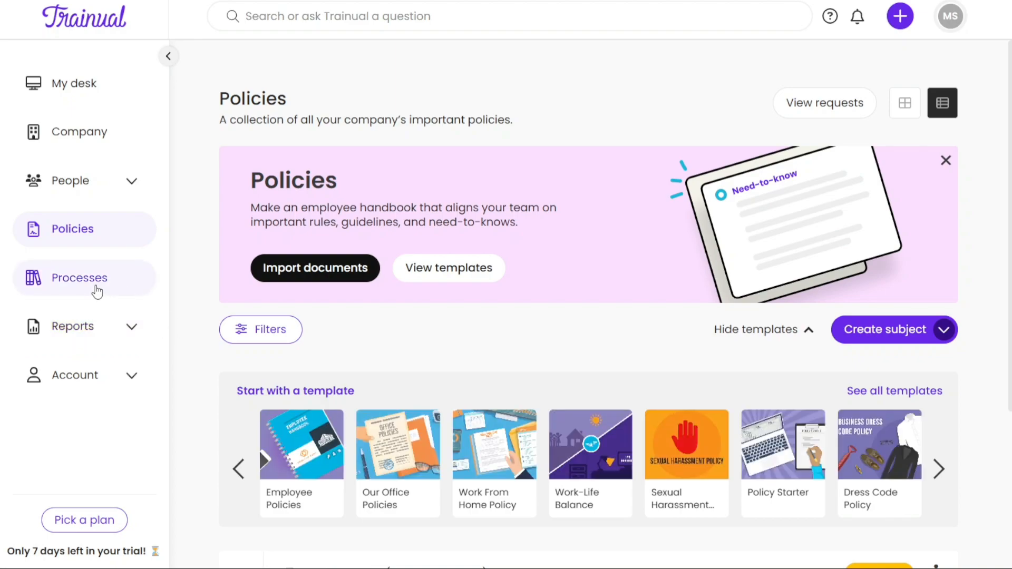
Step: Go to All processes showing Training Starter and Process Starter templates
click(79, 277)
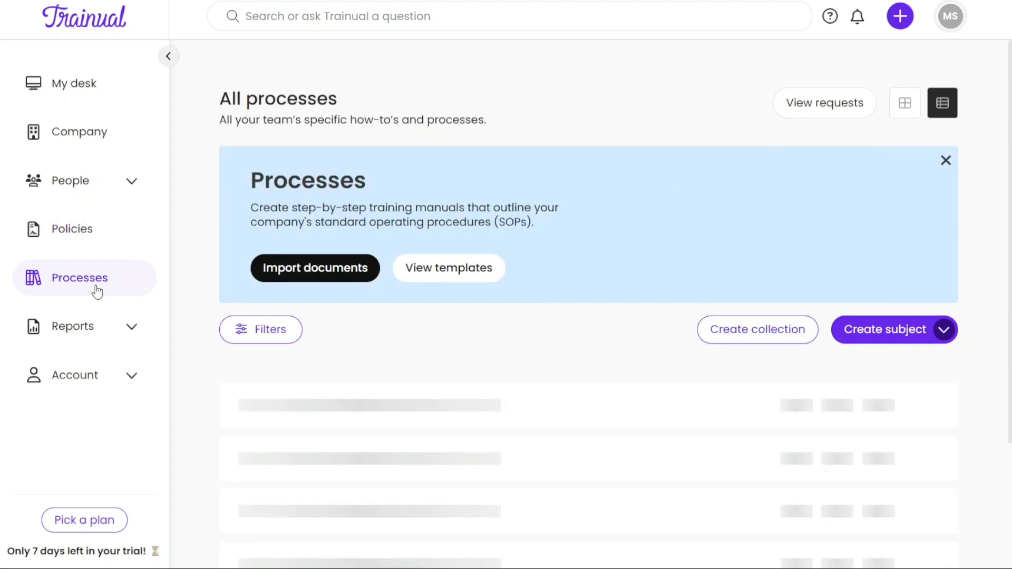
click(448, 267)
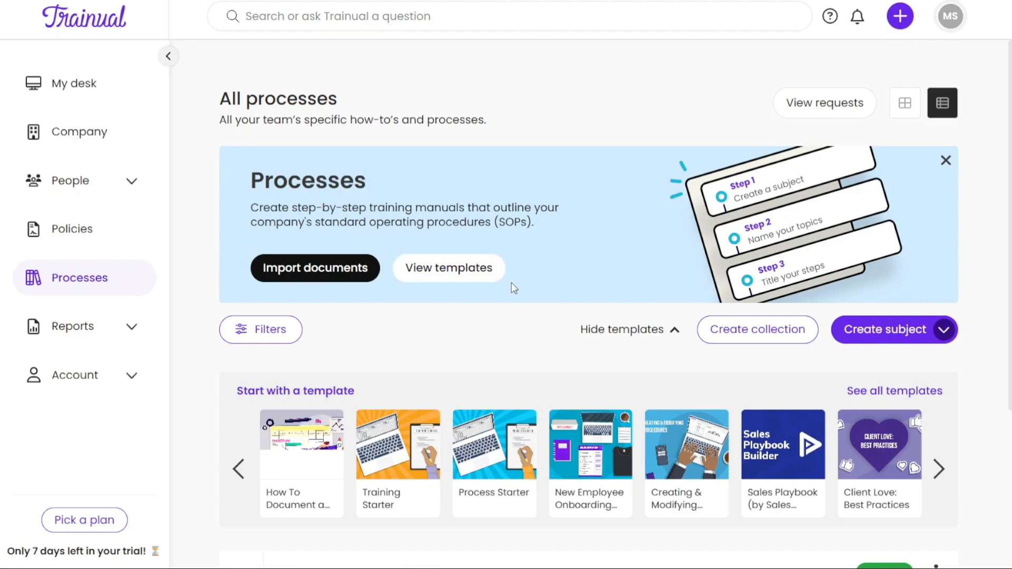
mouse_move(627, 275)
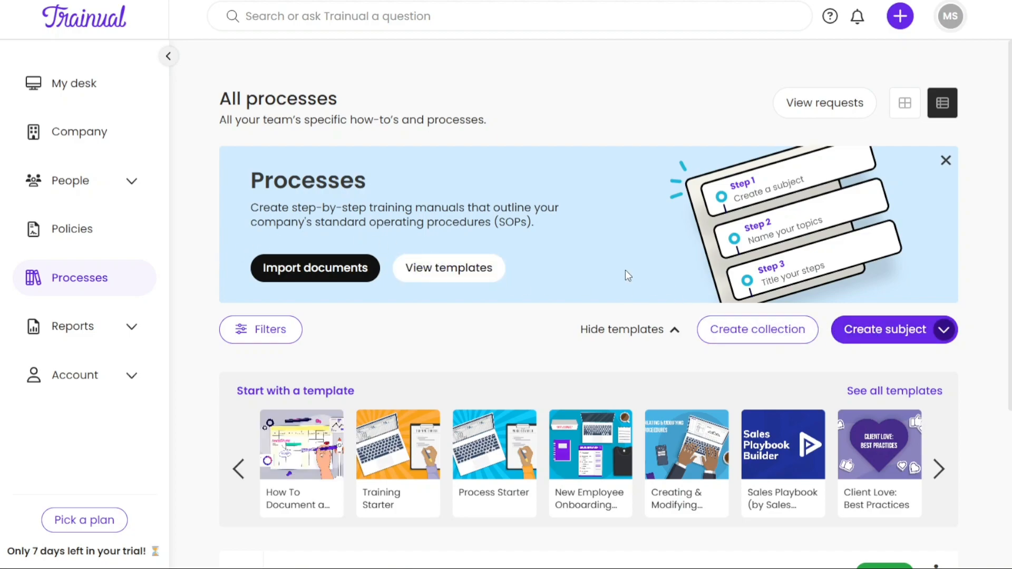
mouse_move(346, 324)
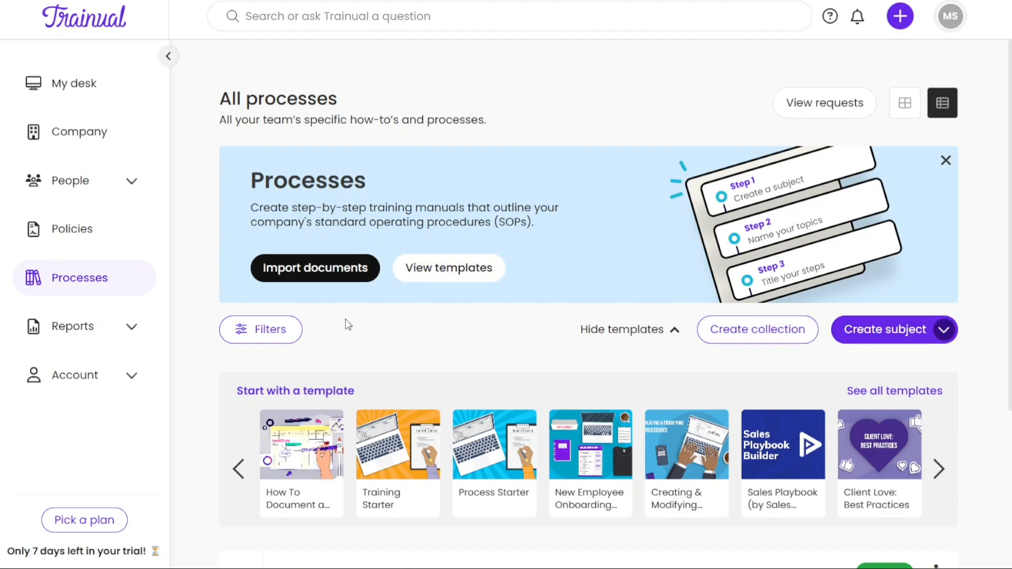
Step: Expand Reports and Account in the sidebar and reach the Integrations page
click(73, 326)
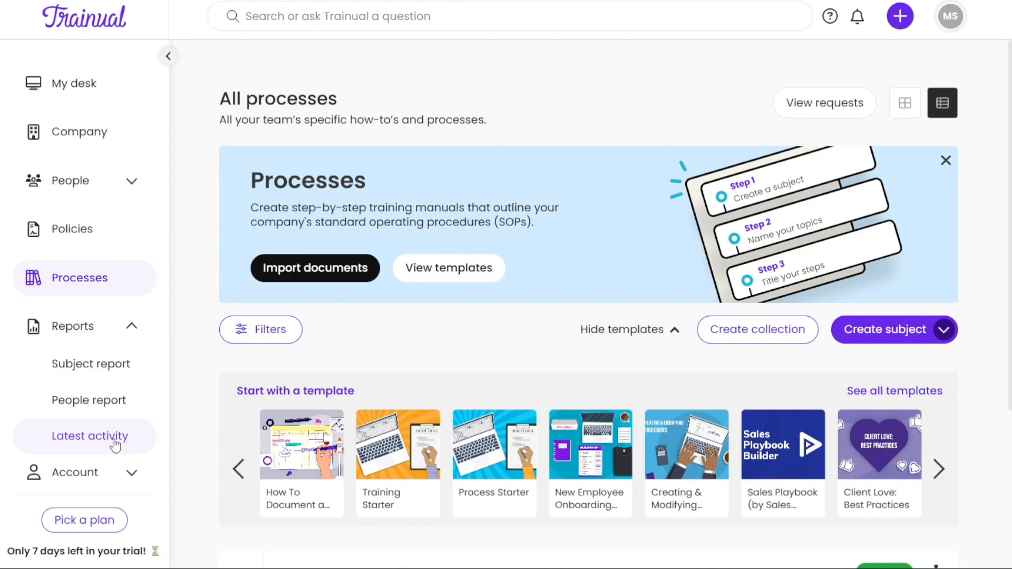
click(74, 326)
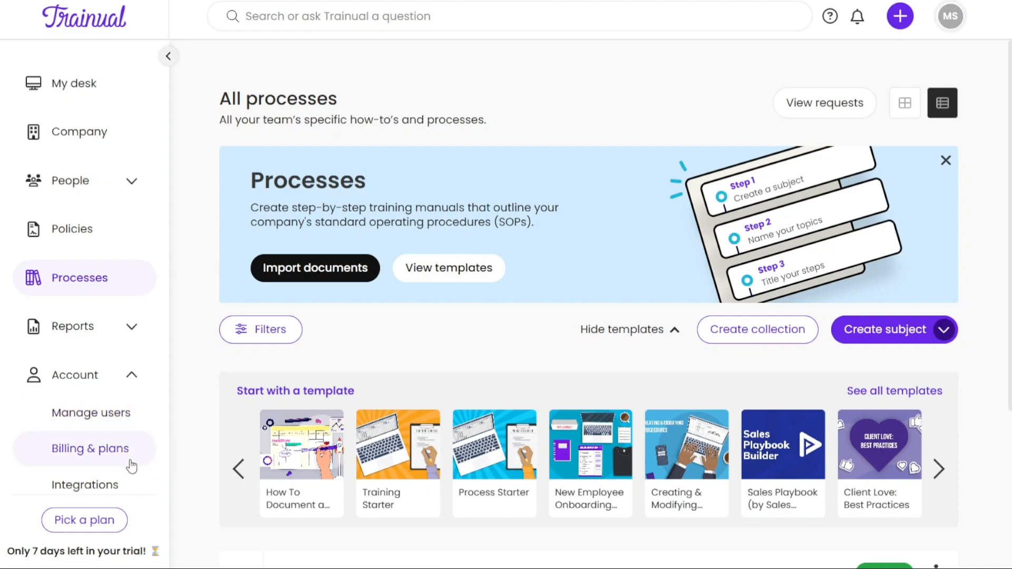
mouse_move(85, 485)
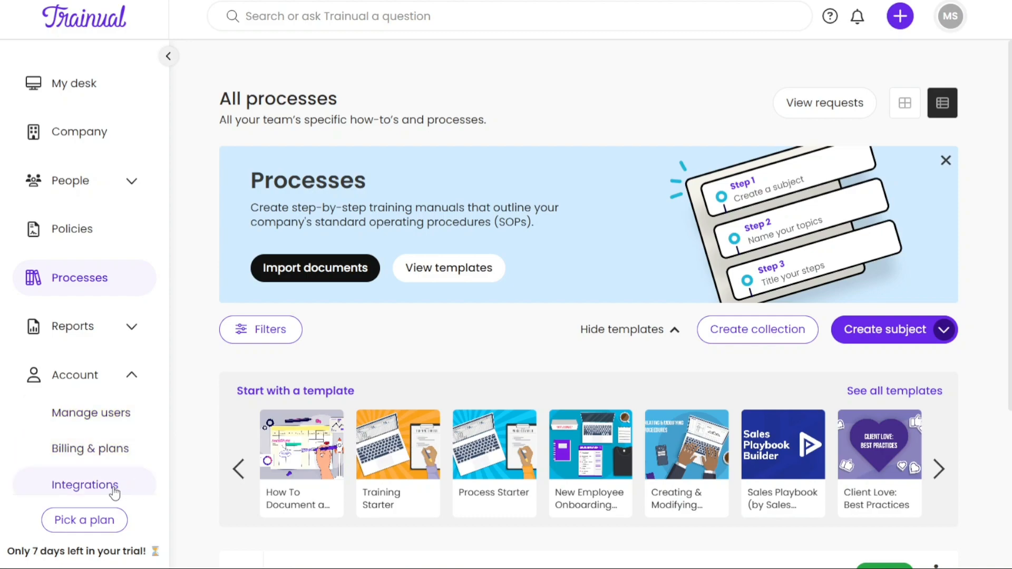
click(85, 485)
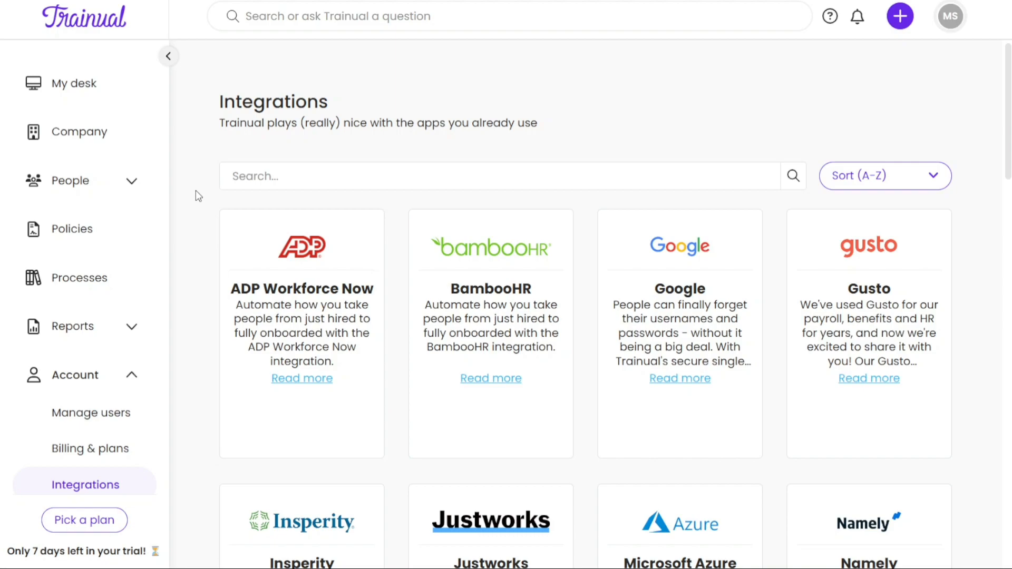
Step: Return to the My desk dashboard, expanding and collapsing the People menu
click(76, 82)
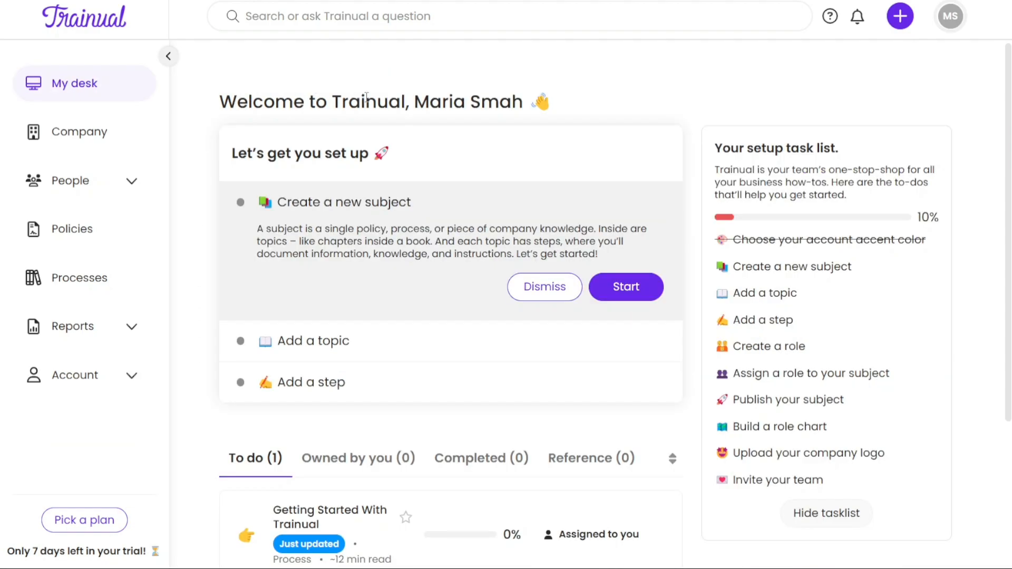
click(69, 181)
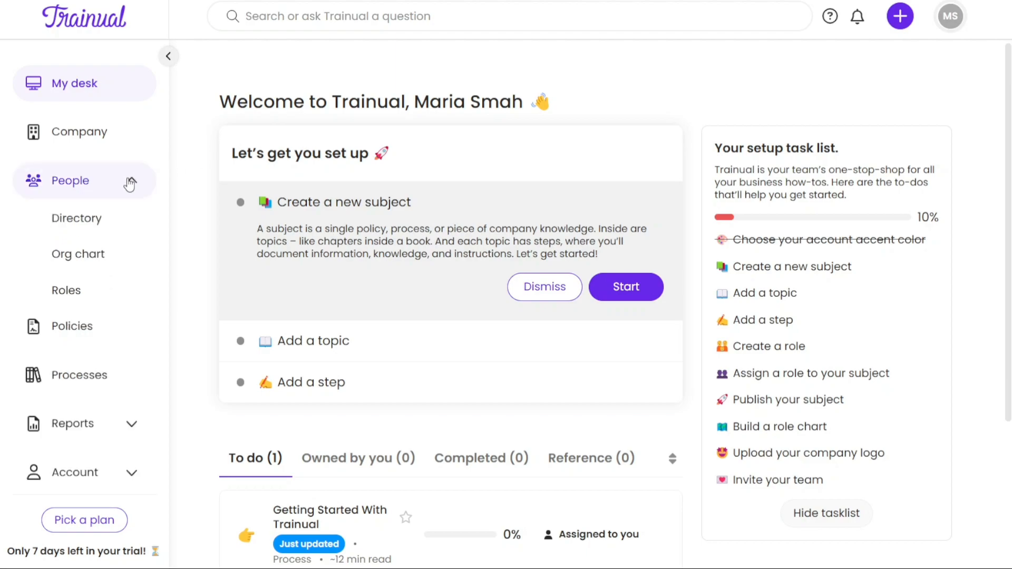
click(70, 180)
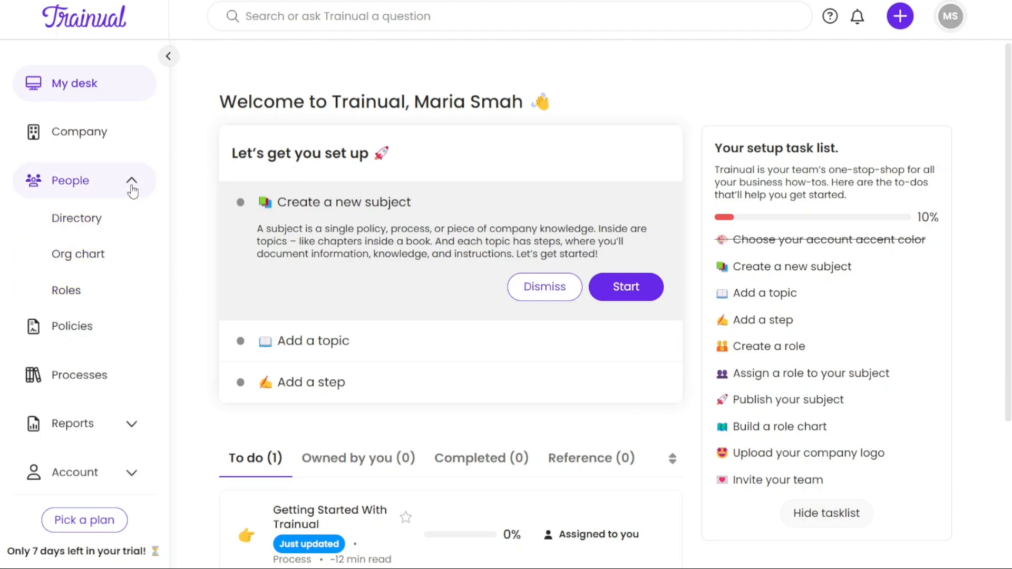
click(84, 181)
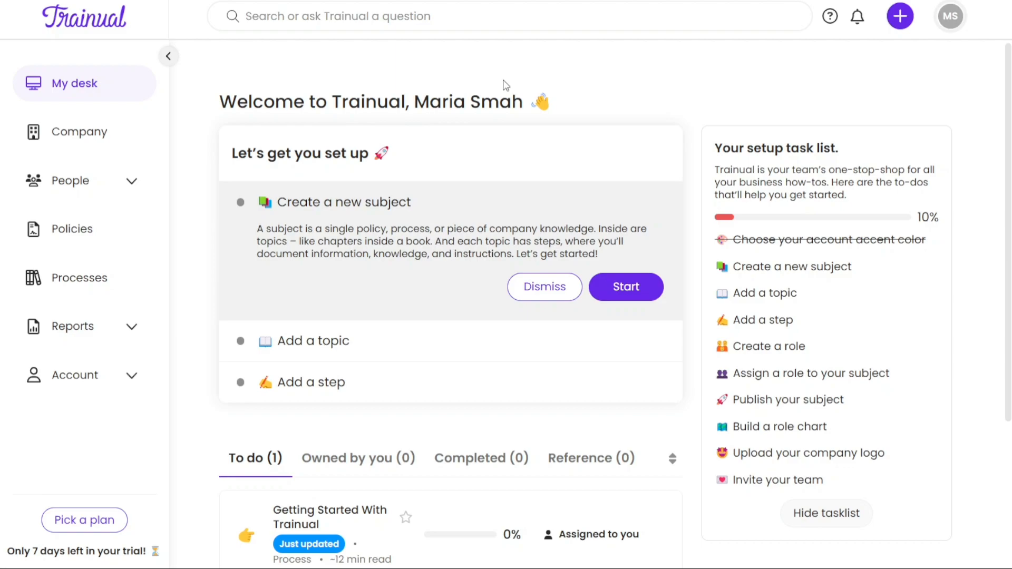
mouse_move(669, 79)
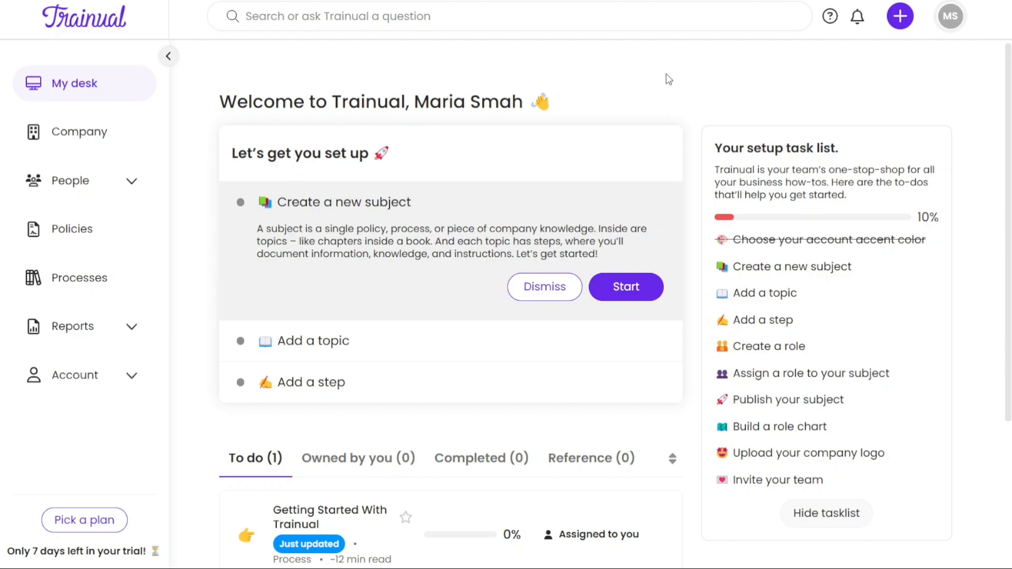
mouse_move(880, 52)
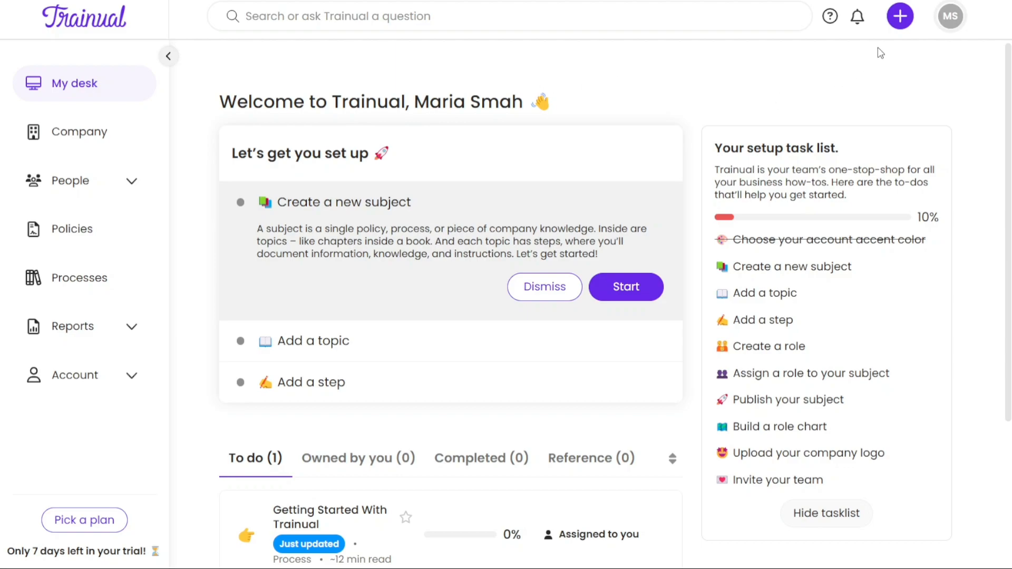
mouse_move(899, 16)
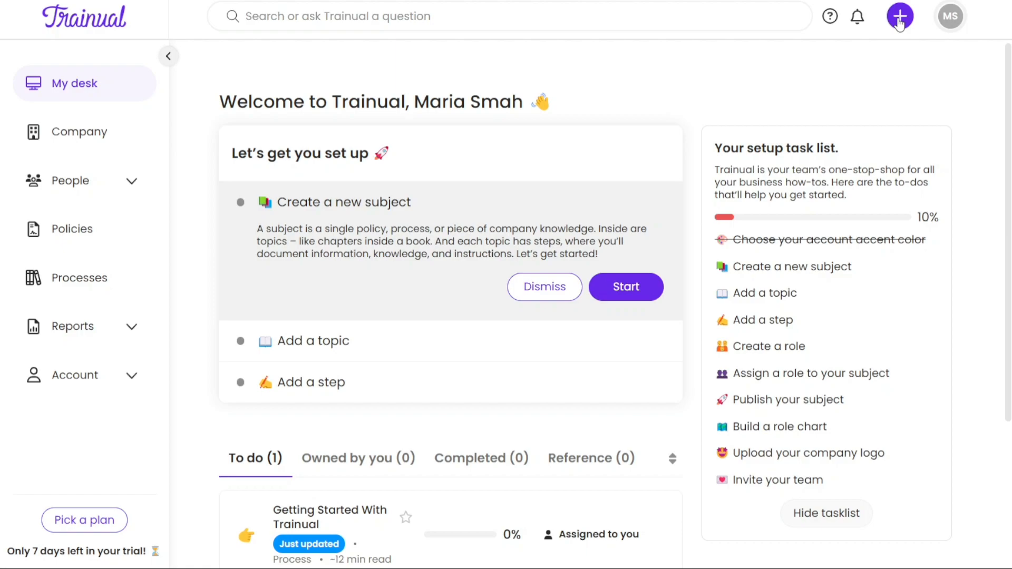
Step: Create a new role named Demo from quick create and save it
click(899, 16)
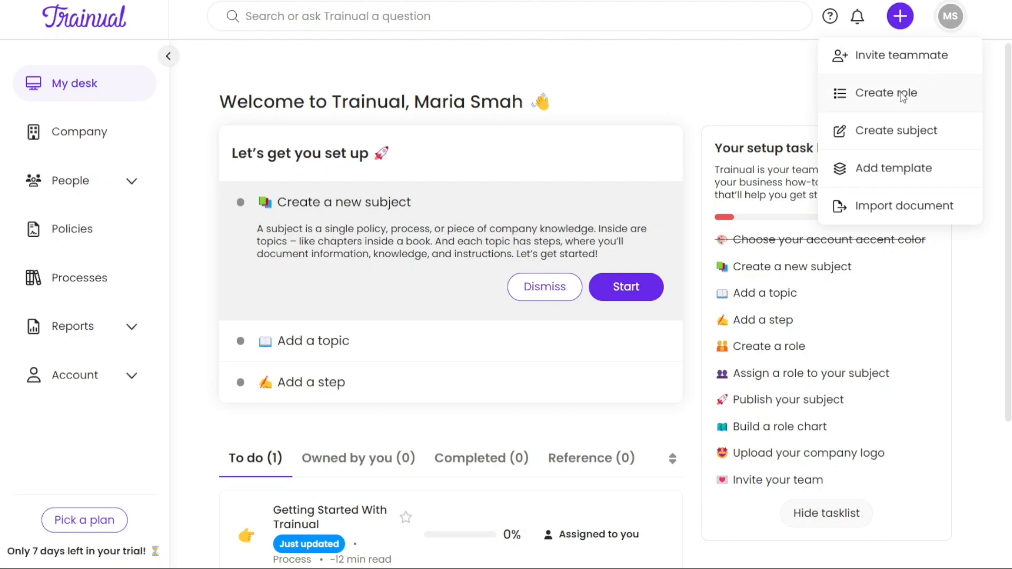
click(885, 92)
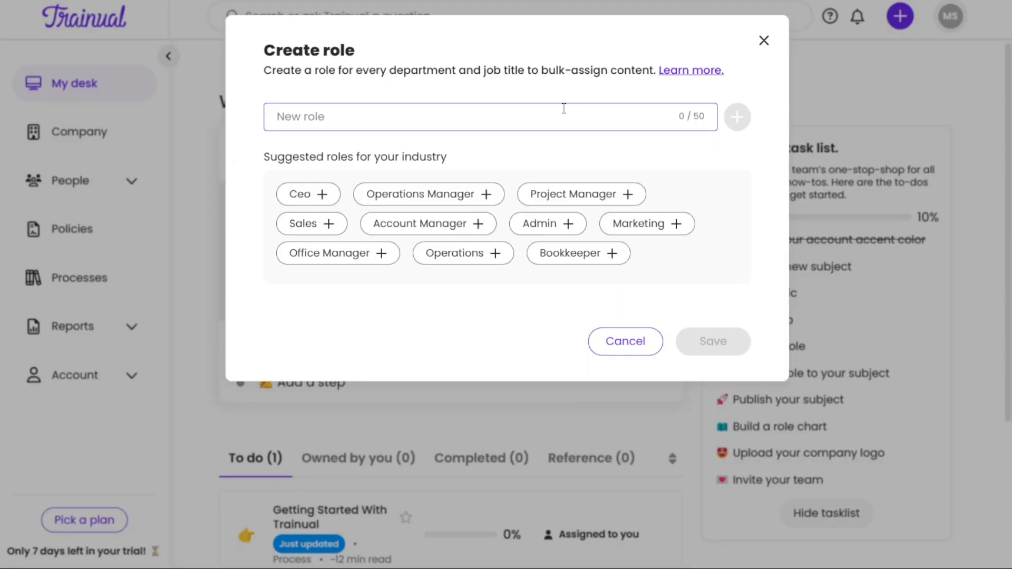
text(Demo)
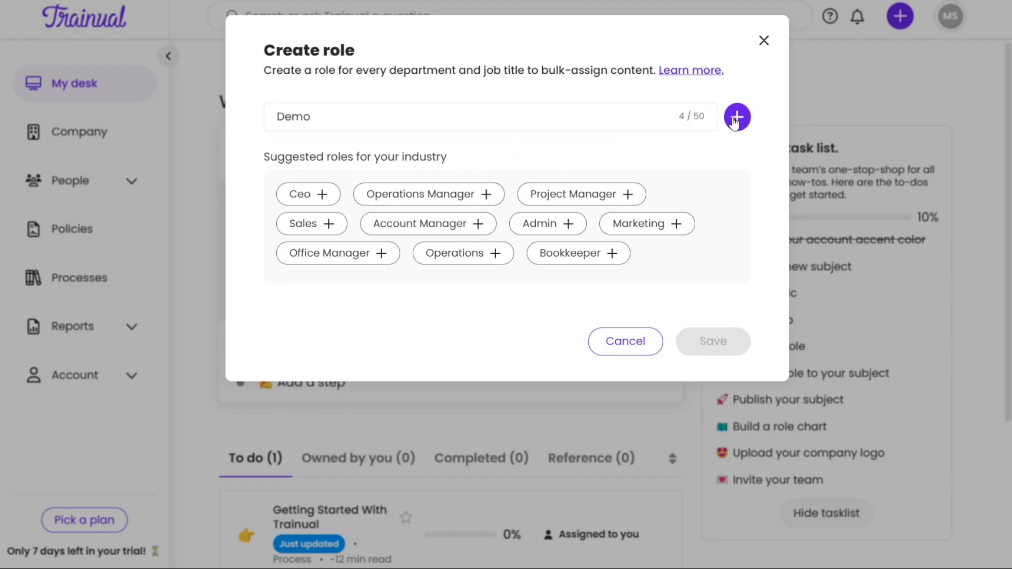
click(736, 117)
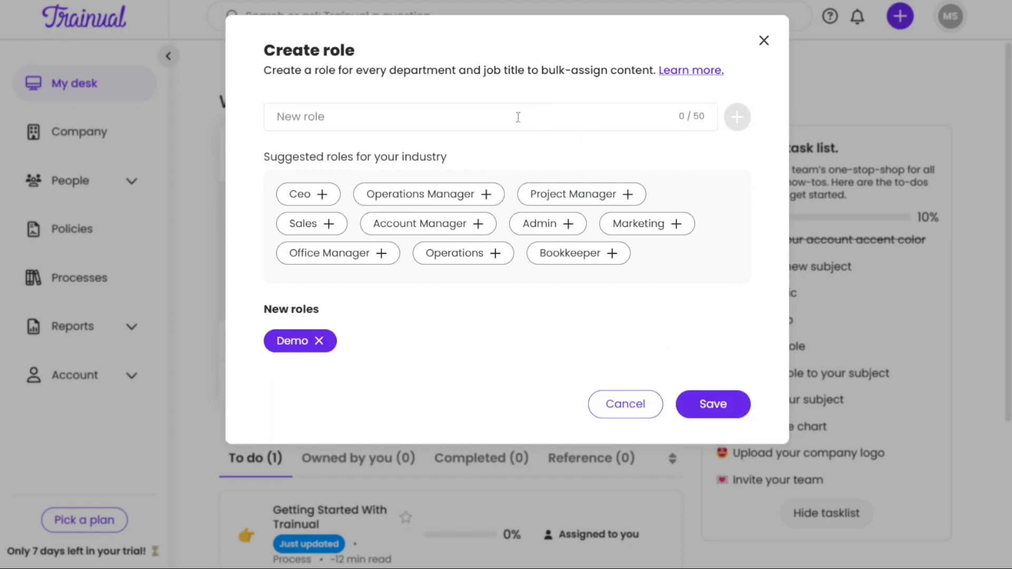
mouse_move(751, 195)
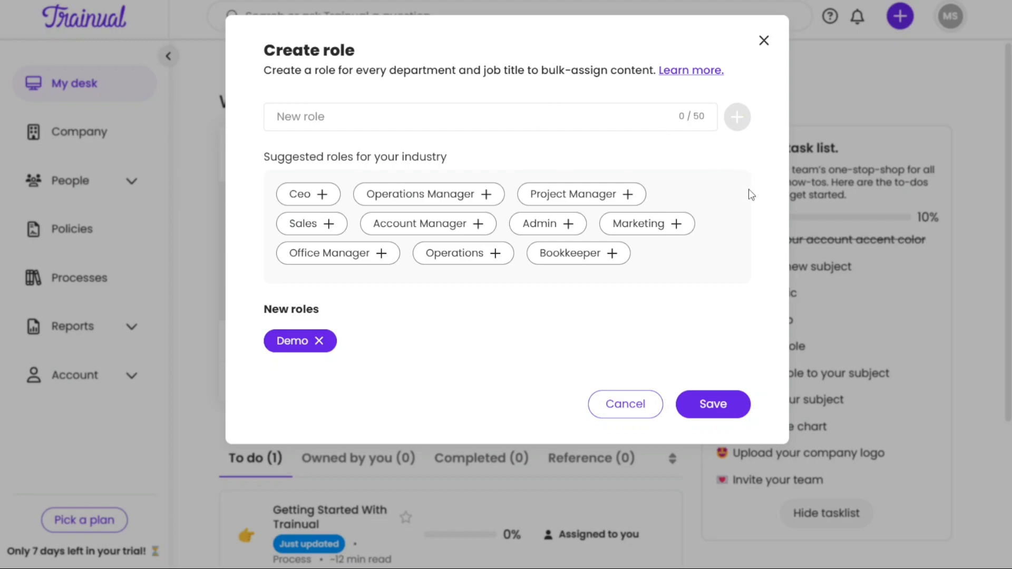
mouse_move(764, 367)
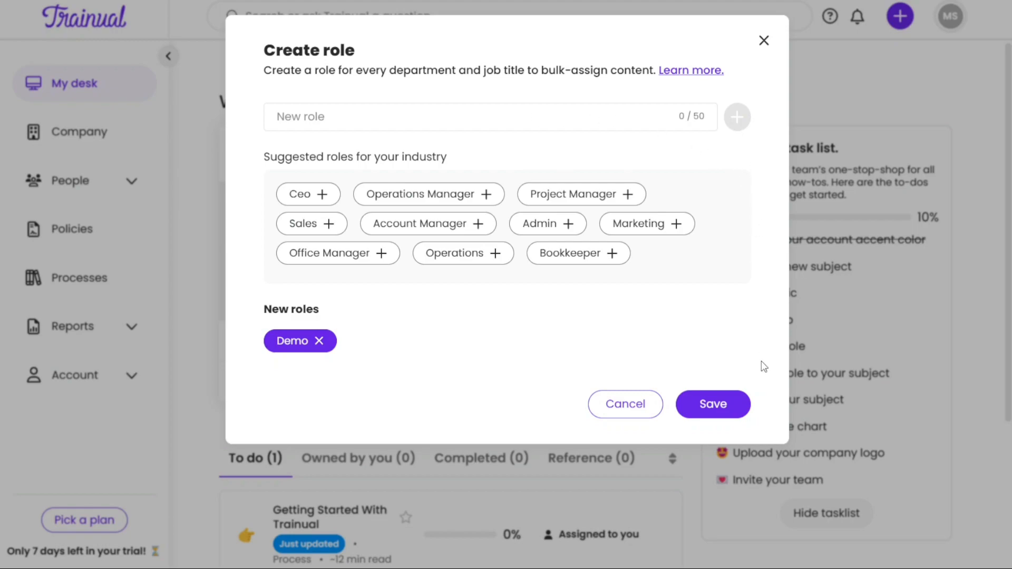
mouse_move(713, 405)
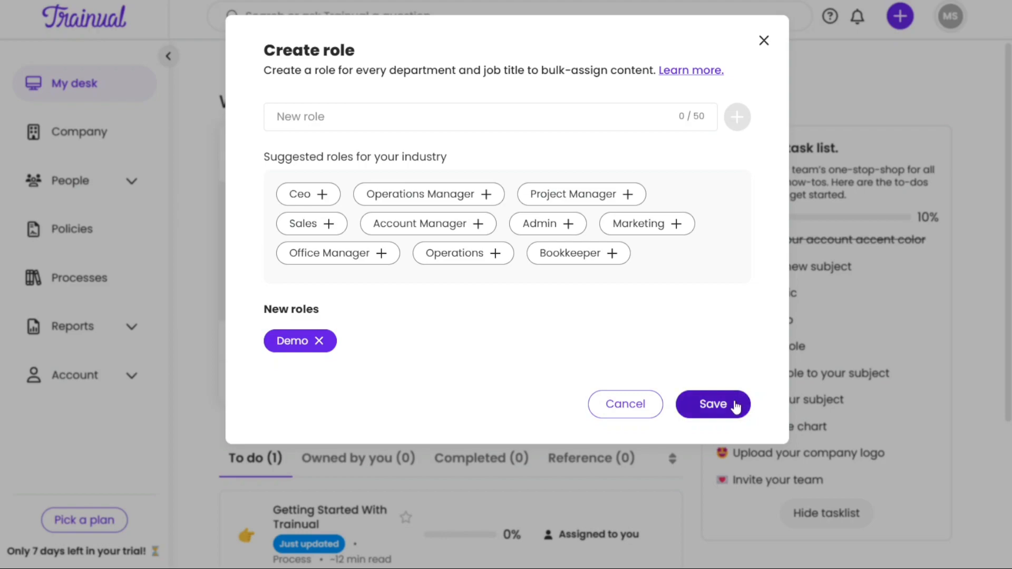
click(713, 403)
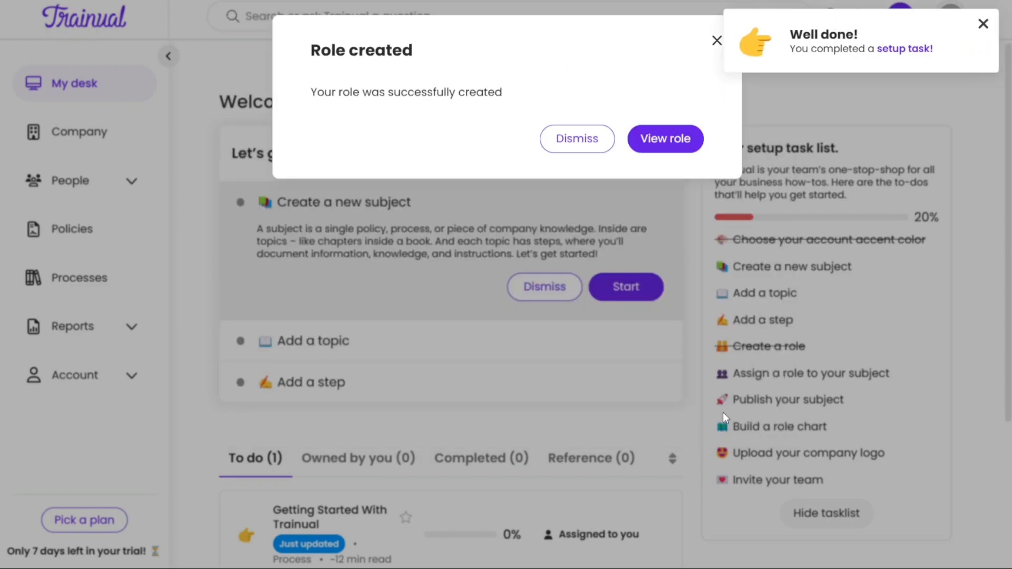
mouse_move(845, 58)
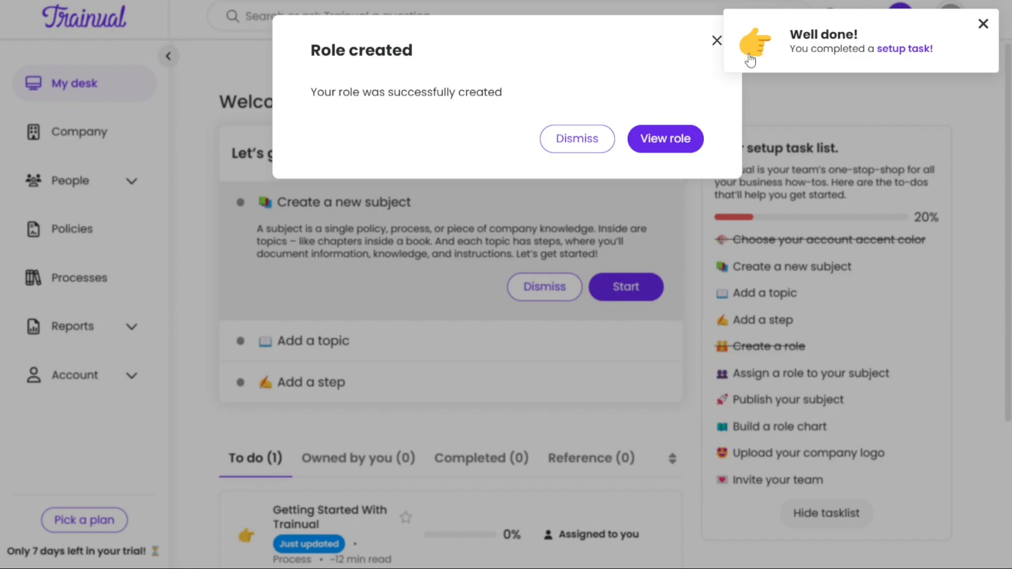
Step: Dismiss the Role created dialog and the Well done toast, returning to My desk
click(716, 40)
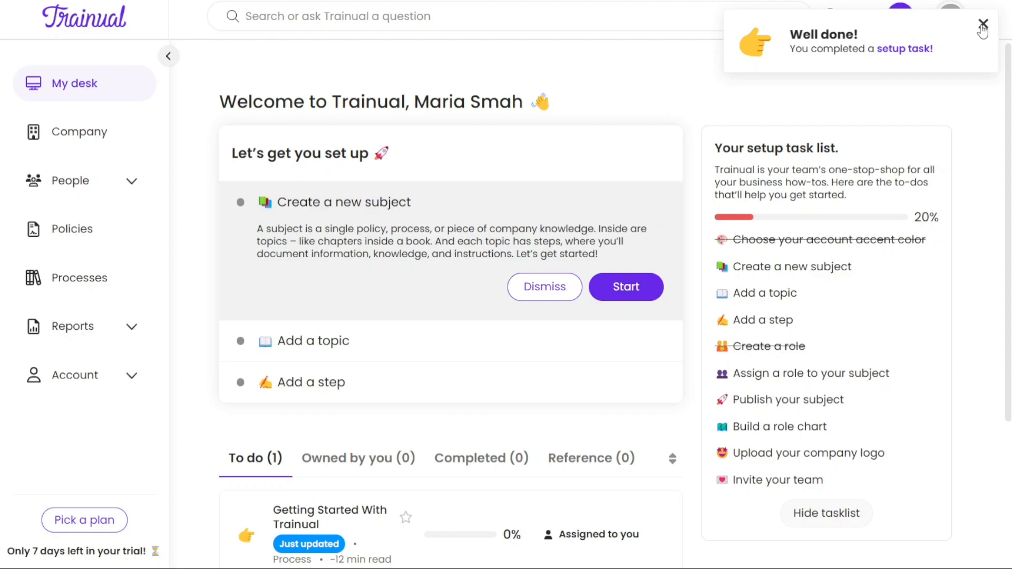
click(984, 24)
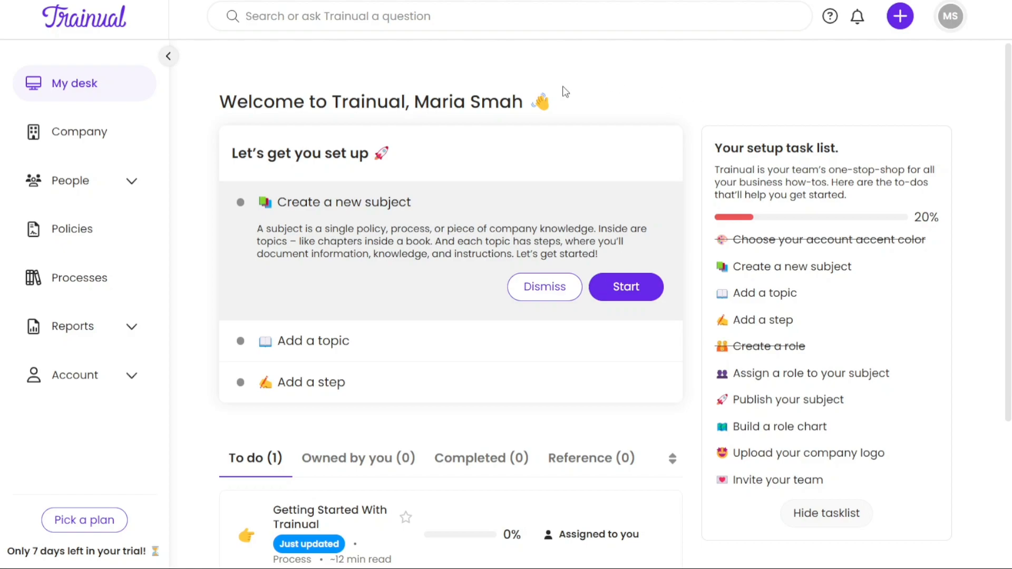
mouse_move(77, 132)
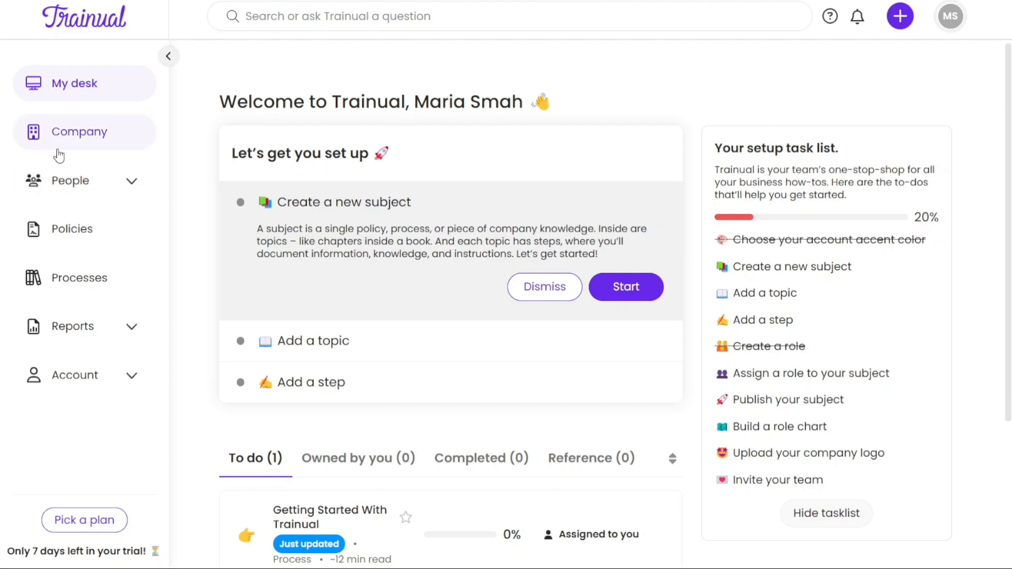
mouse_move(625, 88)
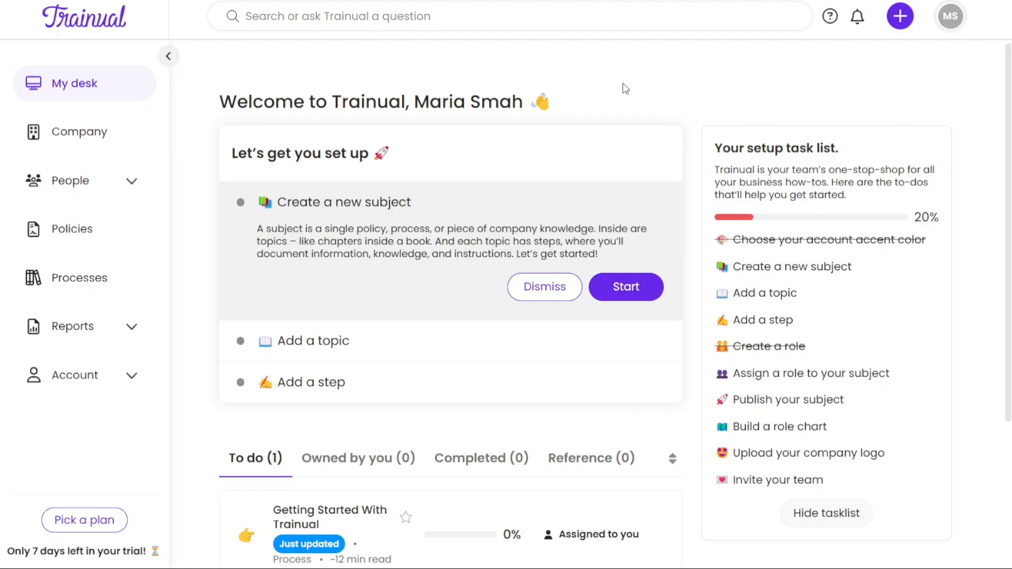
mouse_move(891, 36)
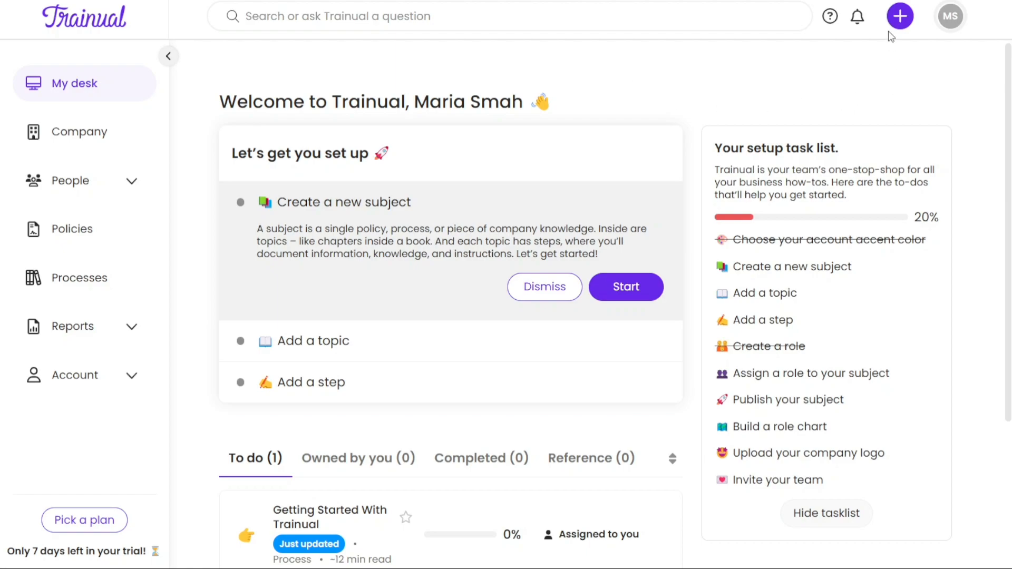
click(899, 16)
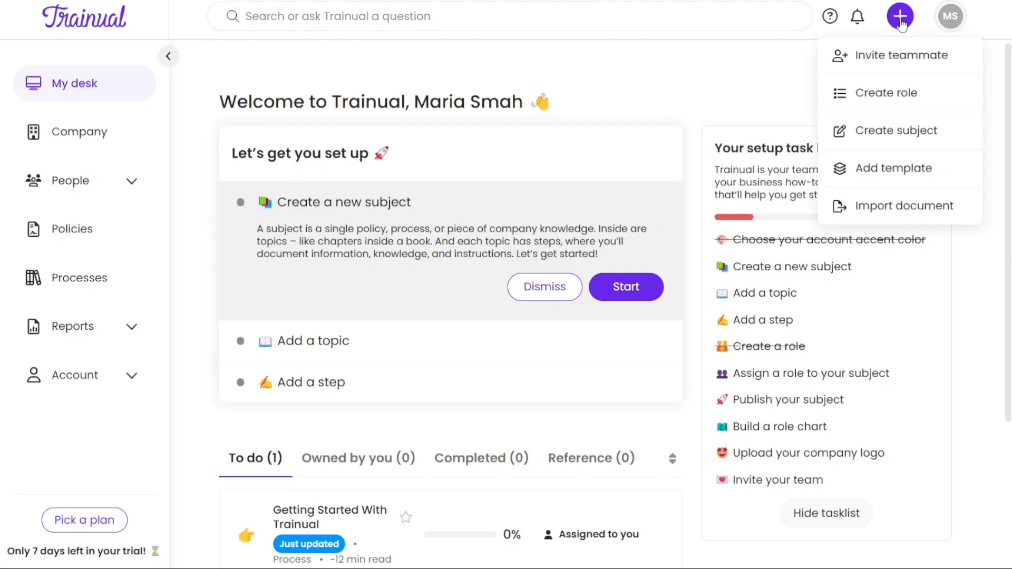
mouse_move(901, 55)
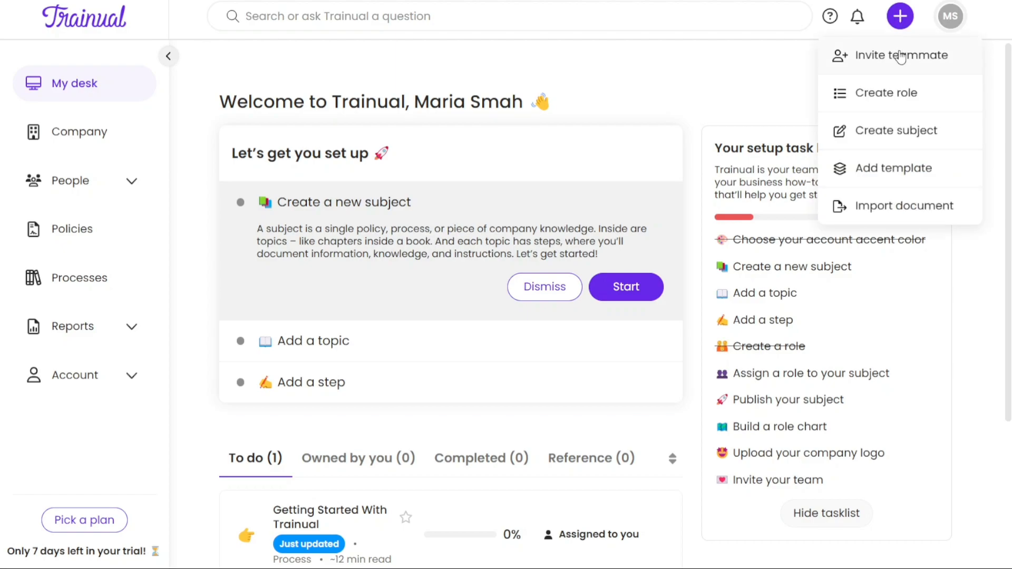
mouse_move(897, 130)
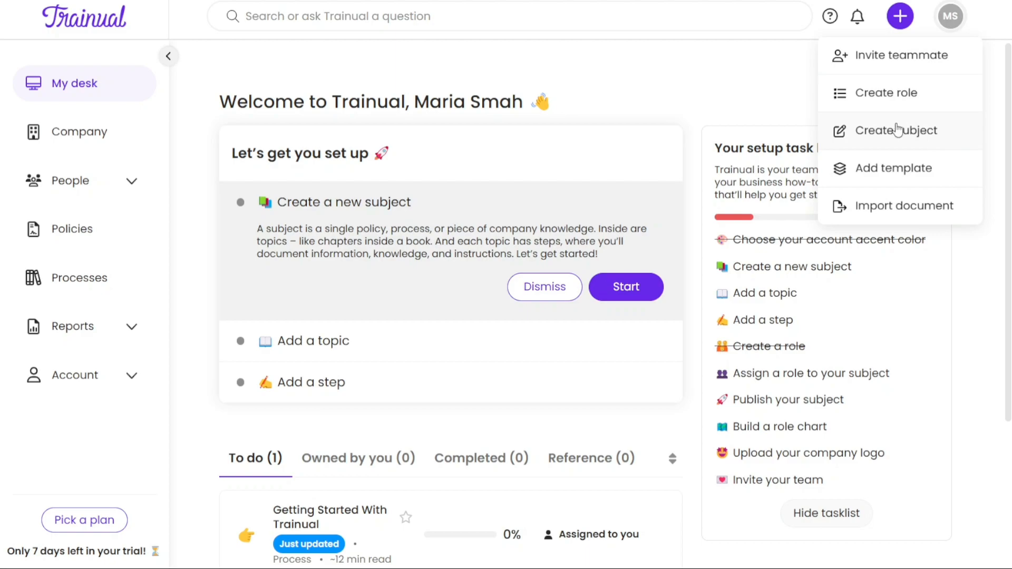
Step: Fill the Create subject form with name Demo Sub and description Bio, checking the empty collection list
click(896, 130)
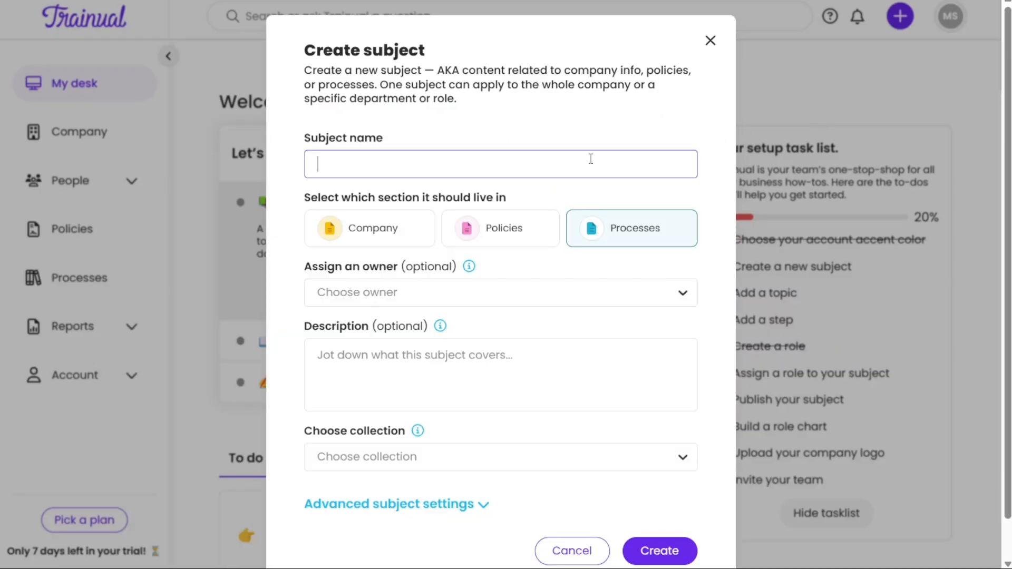
text(Demo Sub)
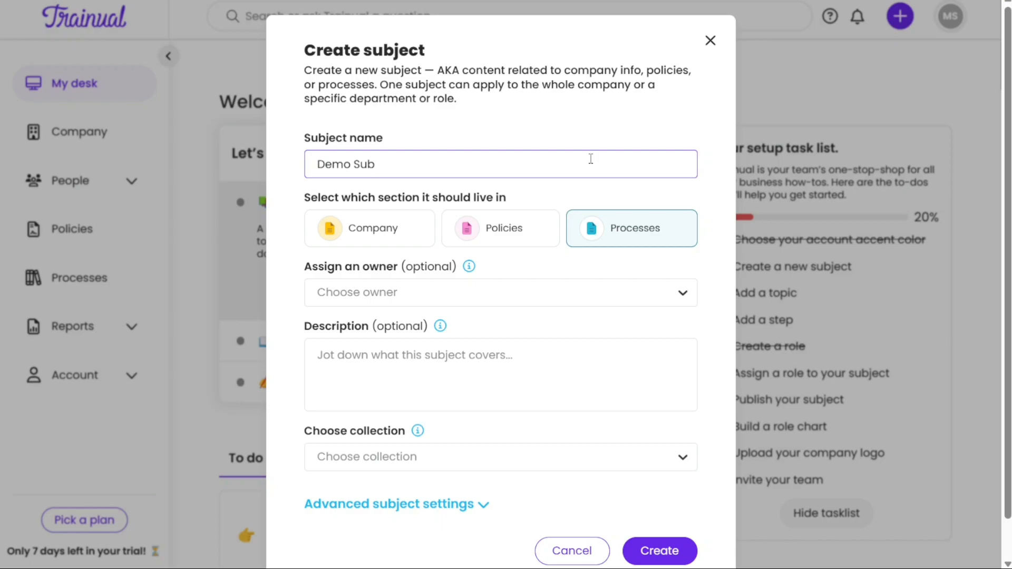
mouse_move(559, 188)
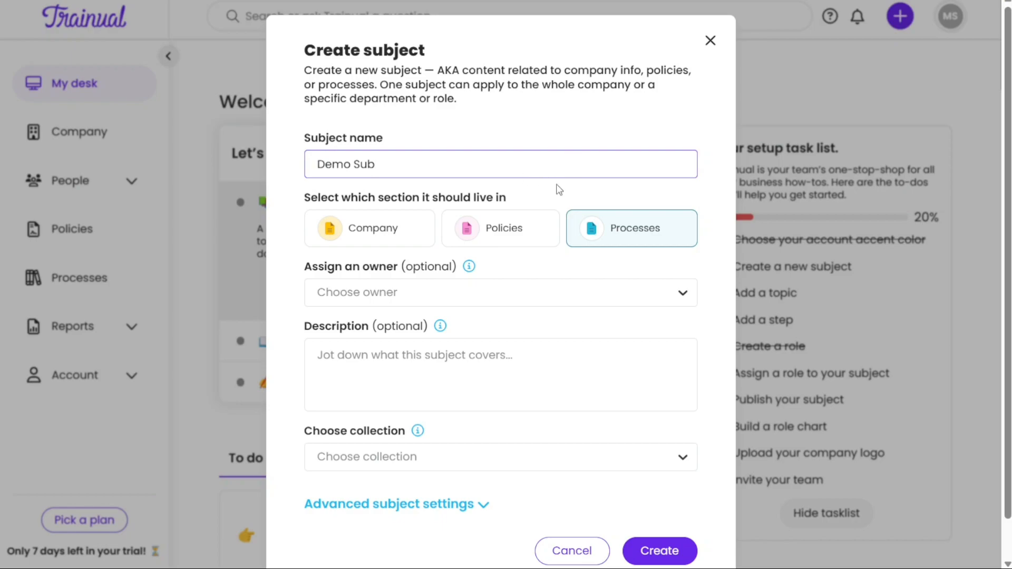
click(499, 292)
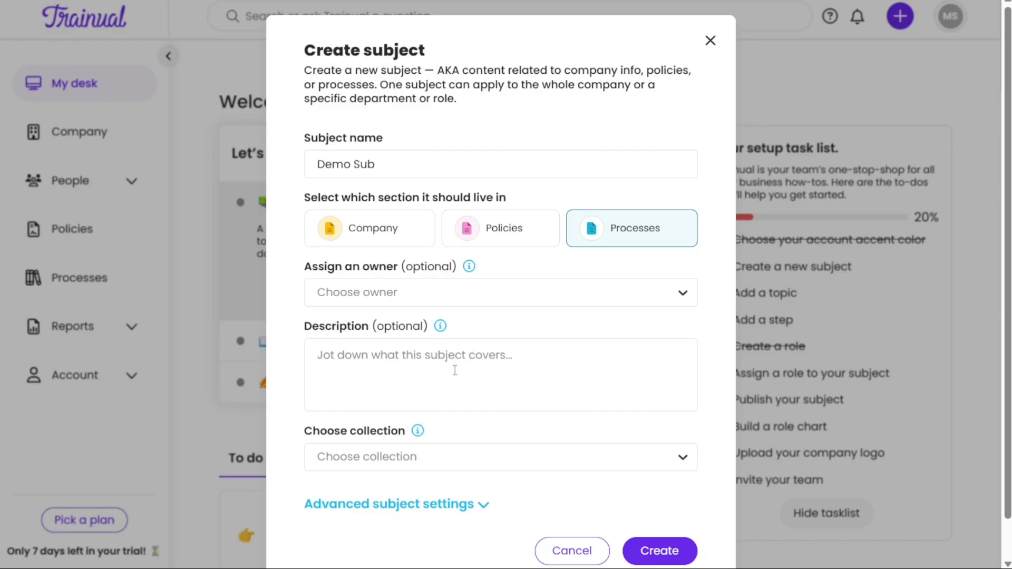
text(Bio)
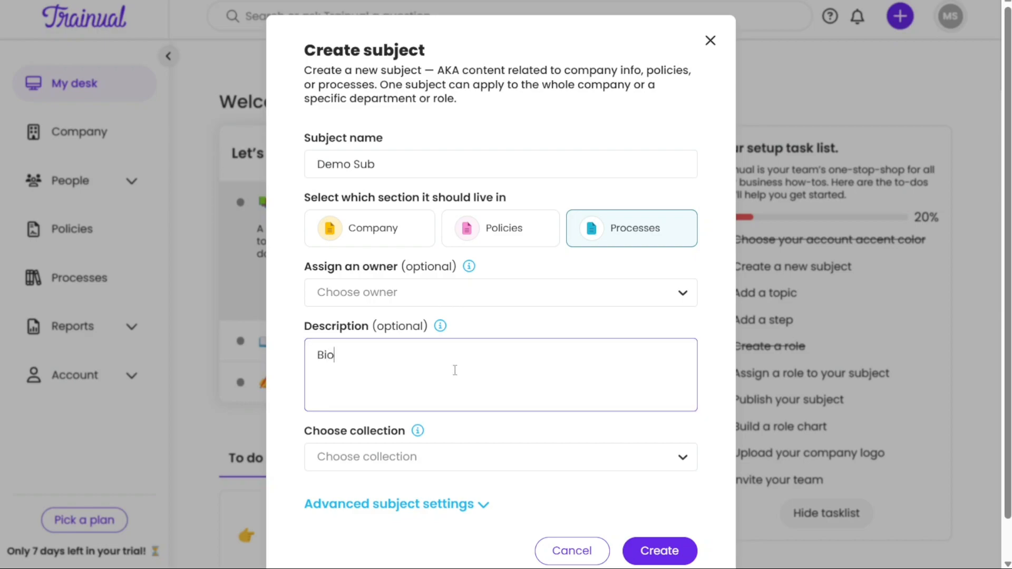
mouse_move(473, 457)
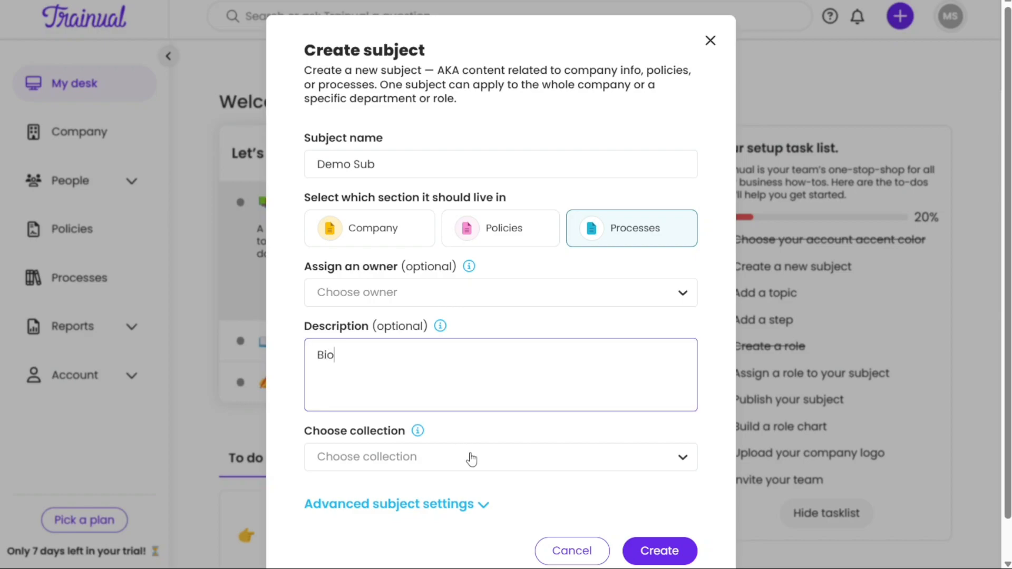
click(499, 456)
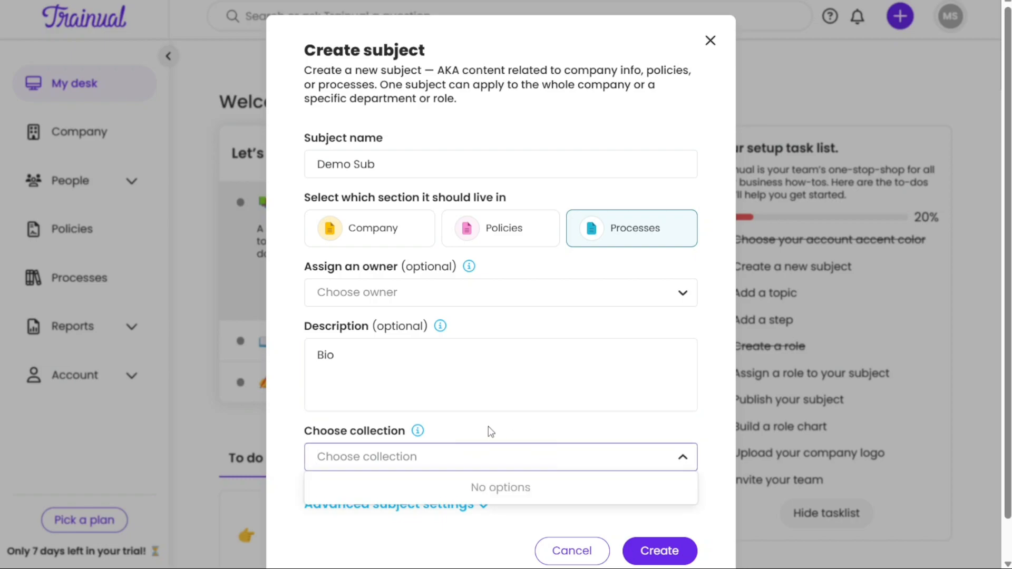
click(500, 457)
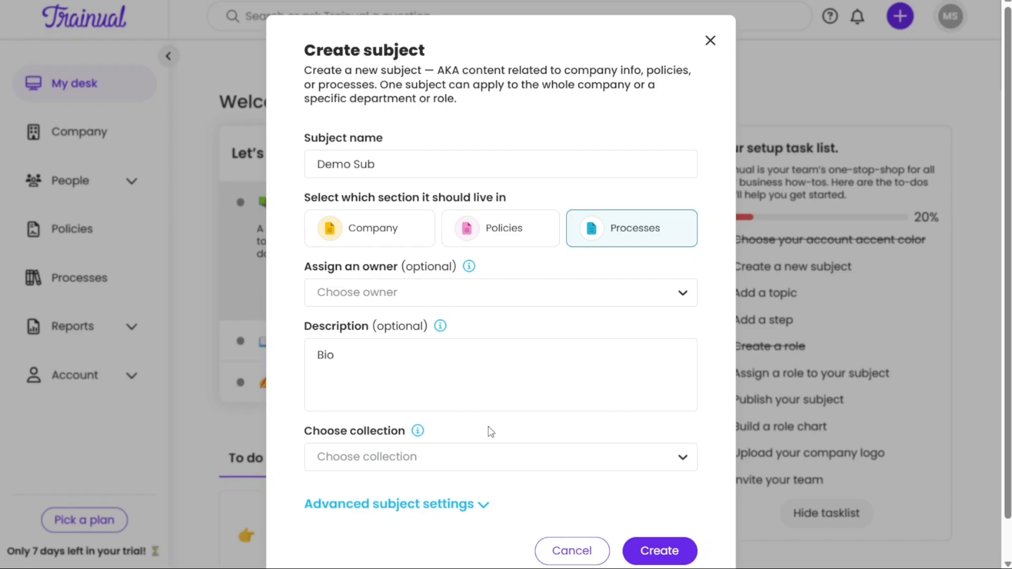
mouse_move(565, 495)
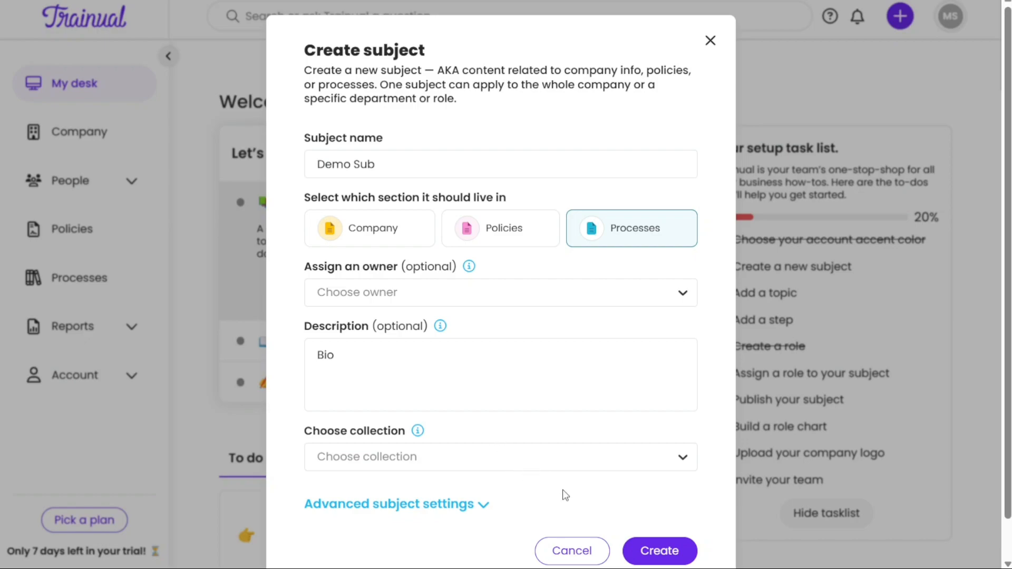
Step: In advanced settings enable a due date, try 14 days and custom, settle on 7 days, and create the subject
click(389, 504)
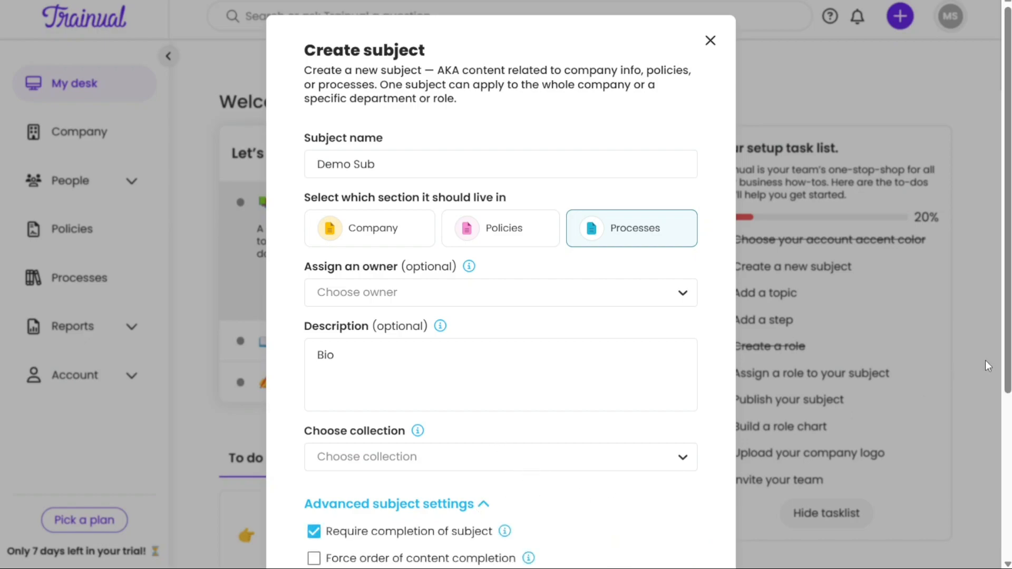
scroll(down, 3)
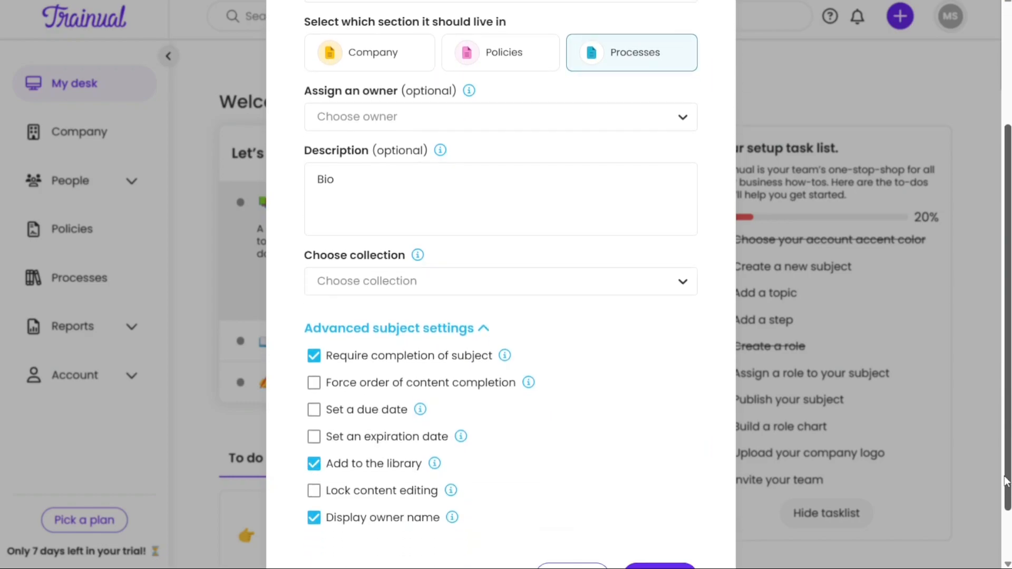
scroll(down, 3)
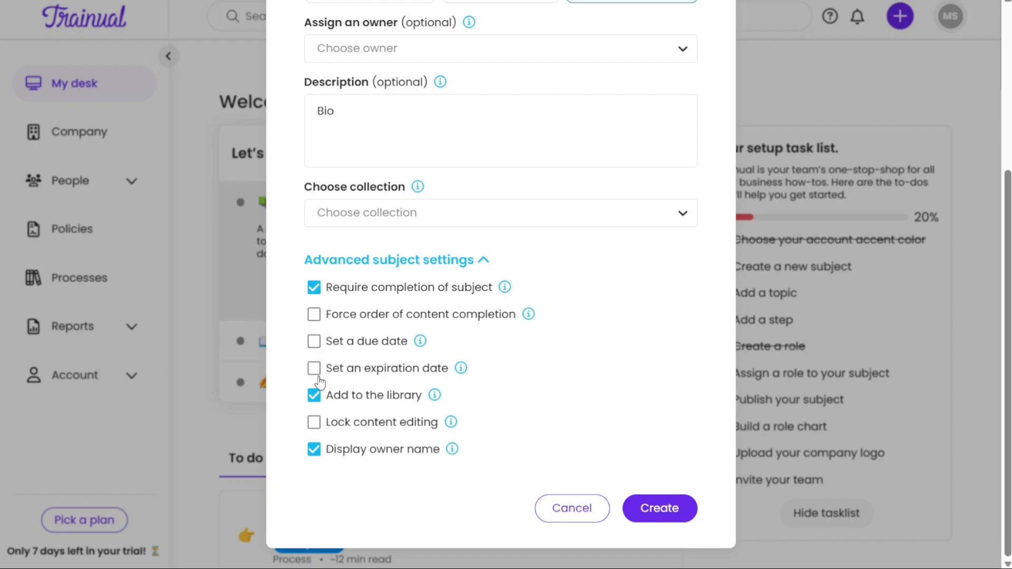
mouse_move(513, 350)
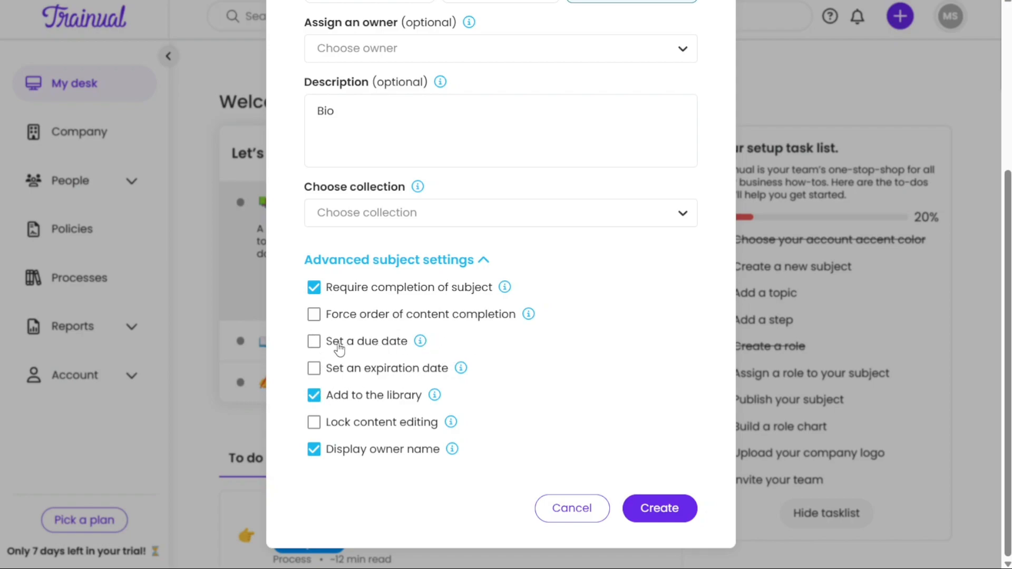
click(314, 340)
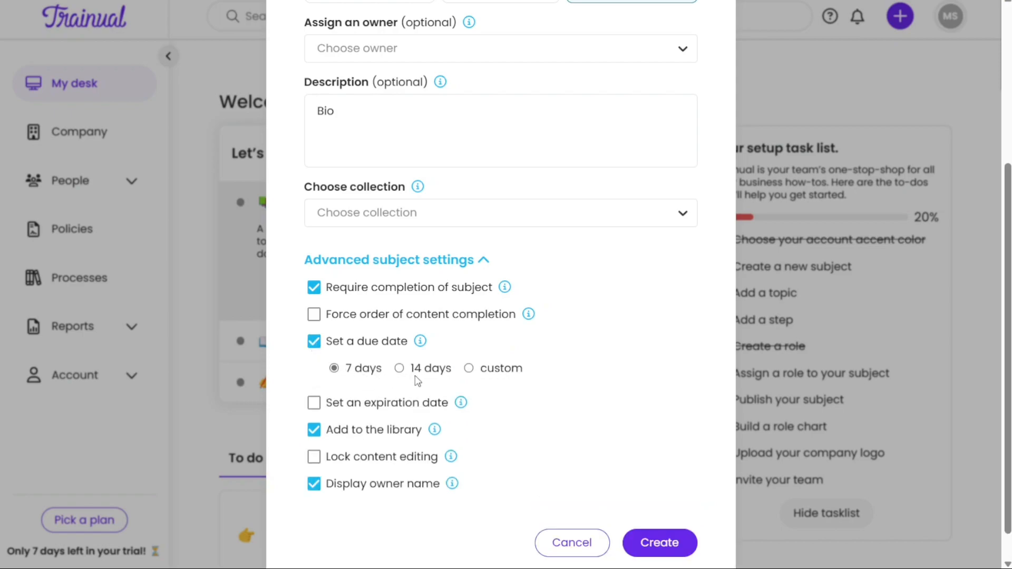
mouse_move(366, 392)
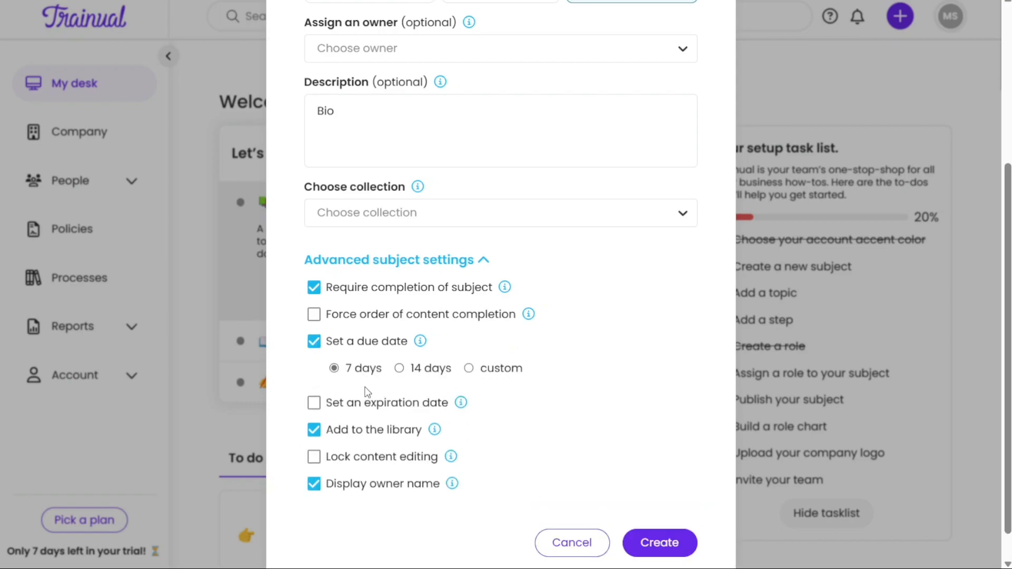
click(399, 368)
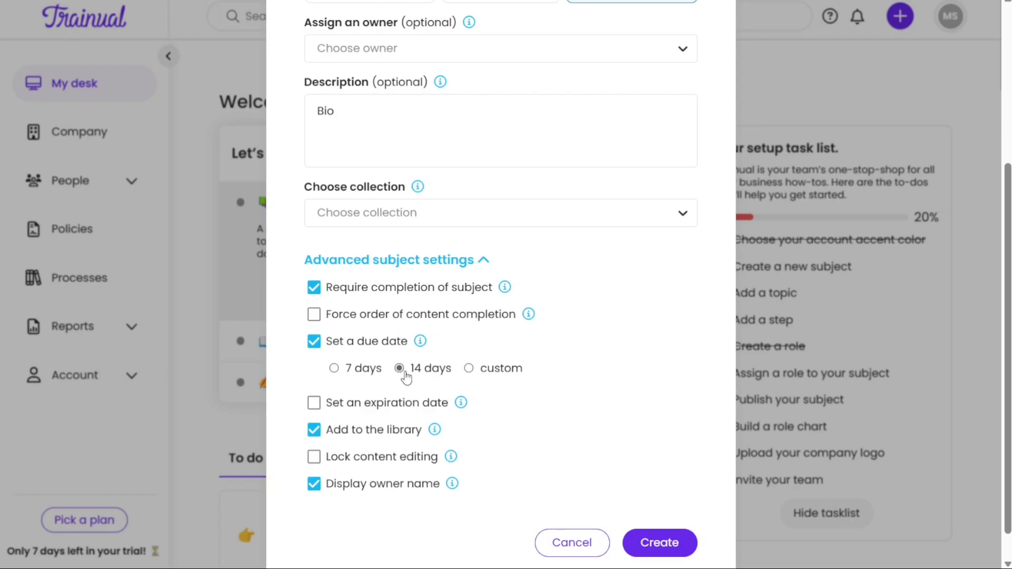
click(468, 368)
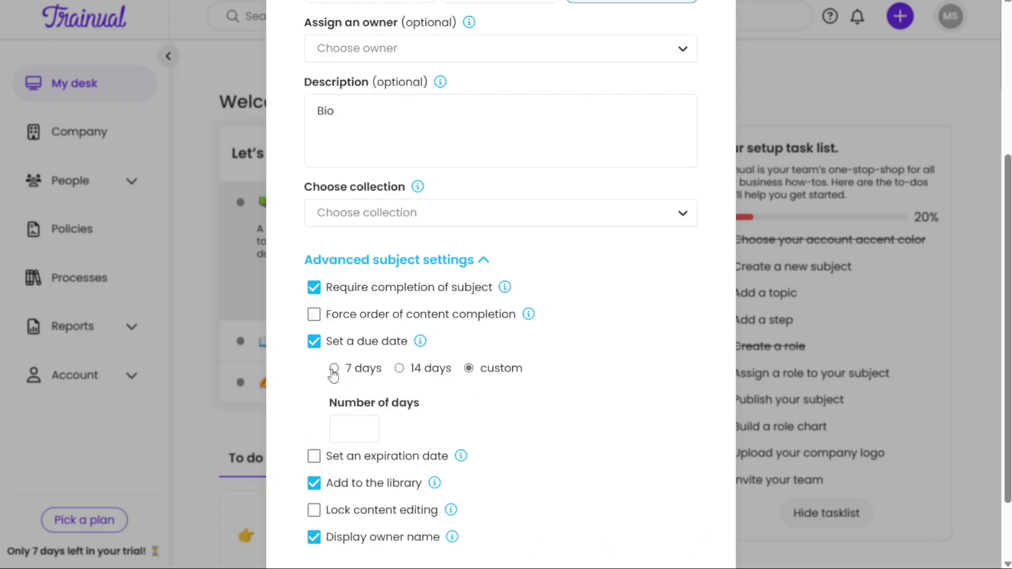
click(334, 368)
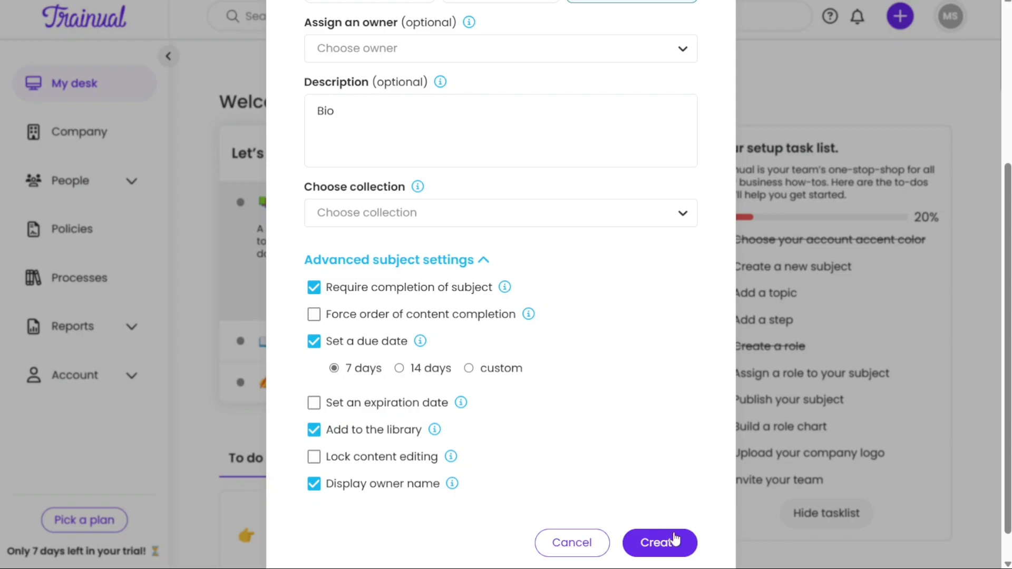
click(659, 541)
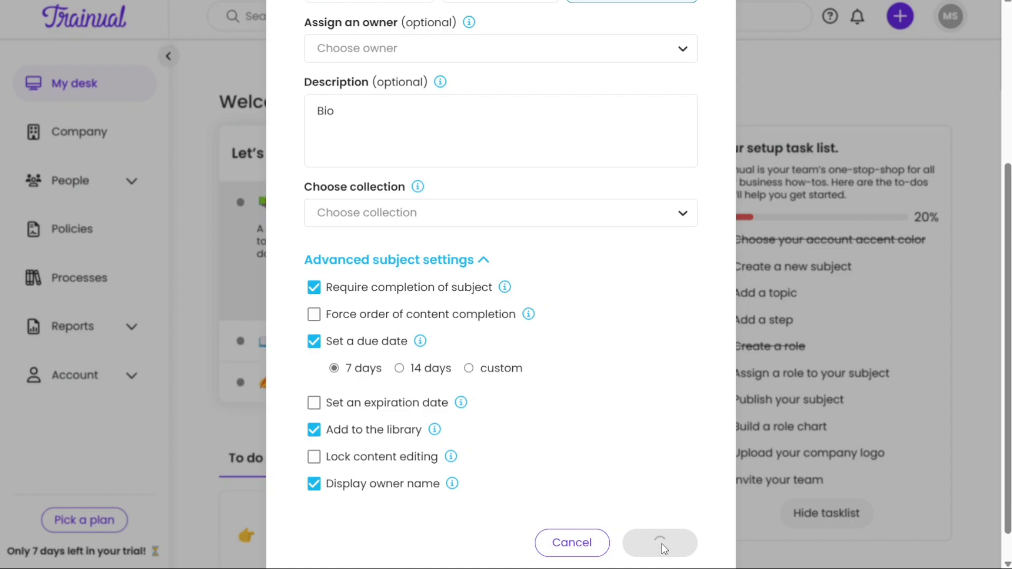
Step: Wait for Demo Sub to be created and view its page, leaving Publish off
click(659, 542)
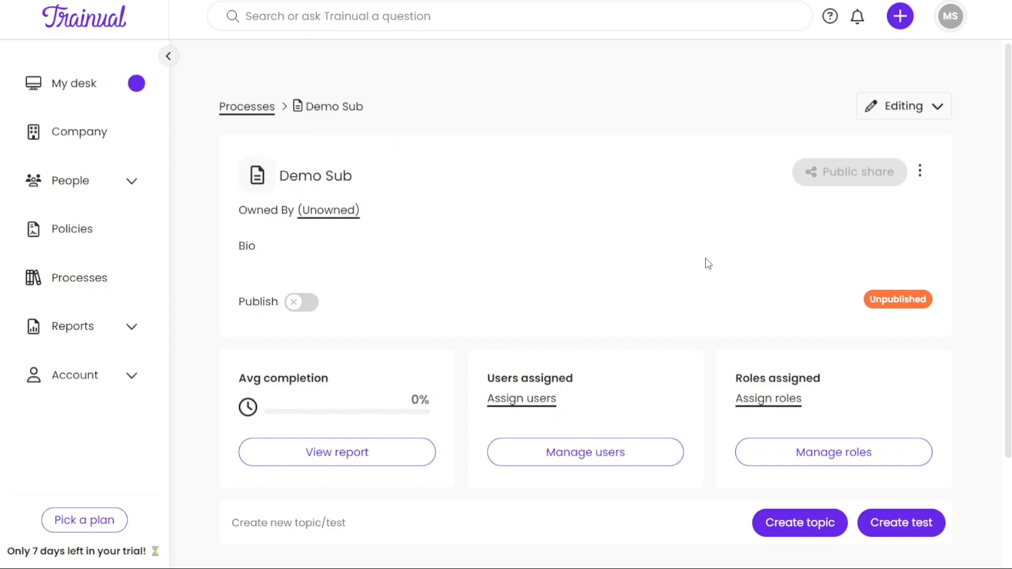
mouse_move(1005, 141)
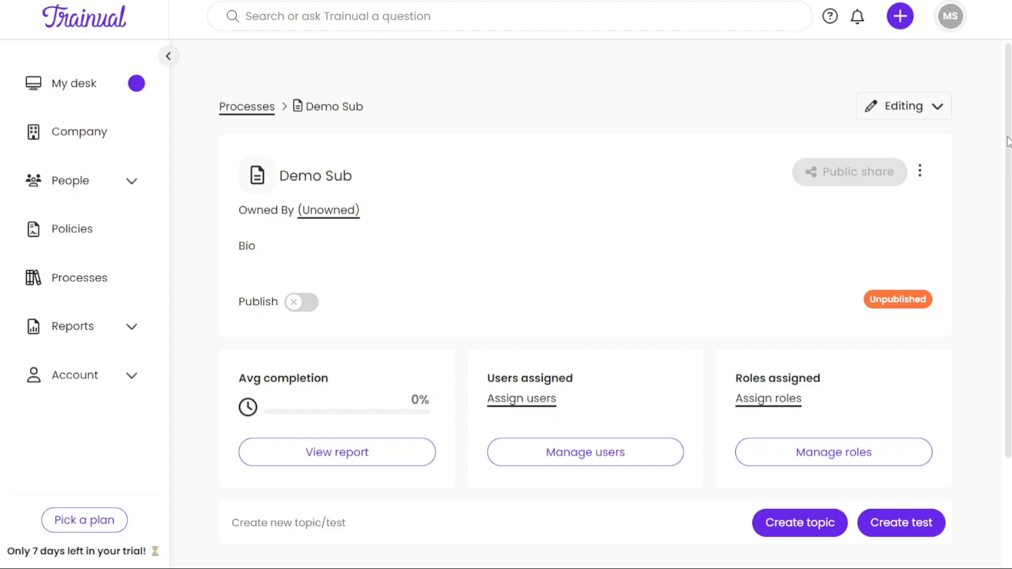
mouse_move(640, 76)
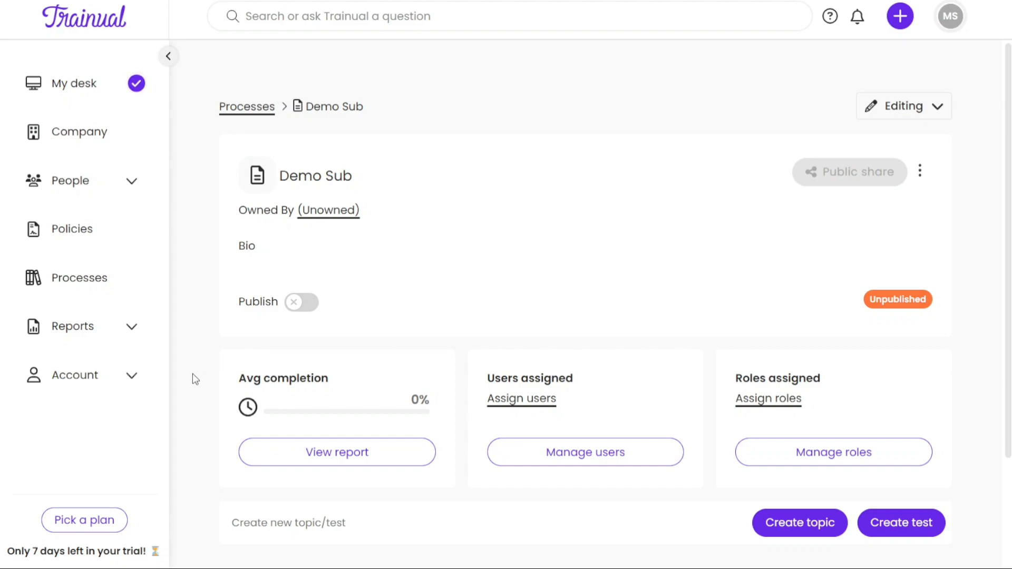
Step: Go to Account > Integrations and scroll the app cards down to Slack
click(75, 375)
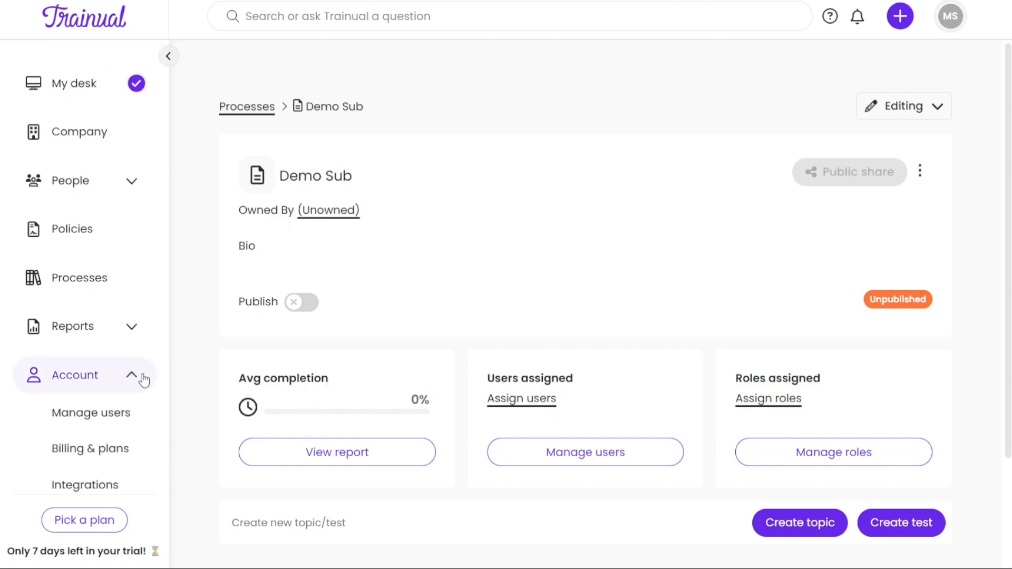
click(85, 485)
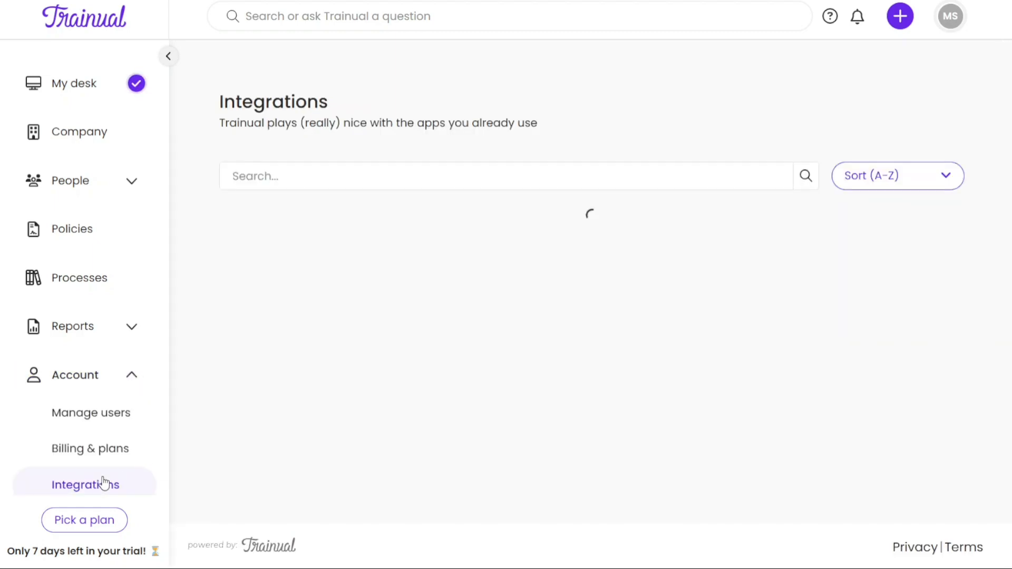
click(85, 485)
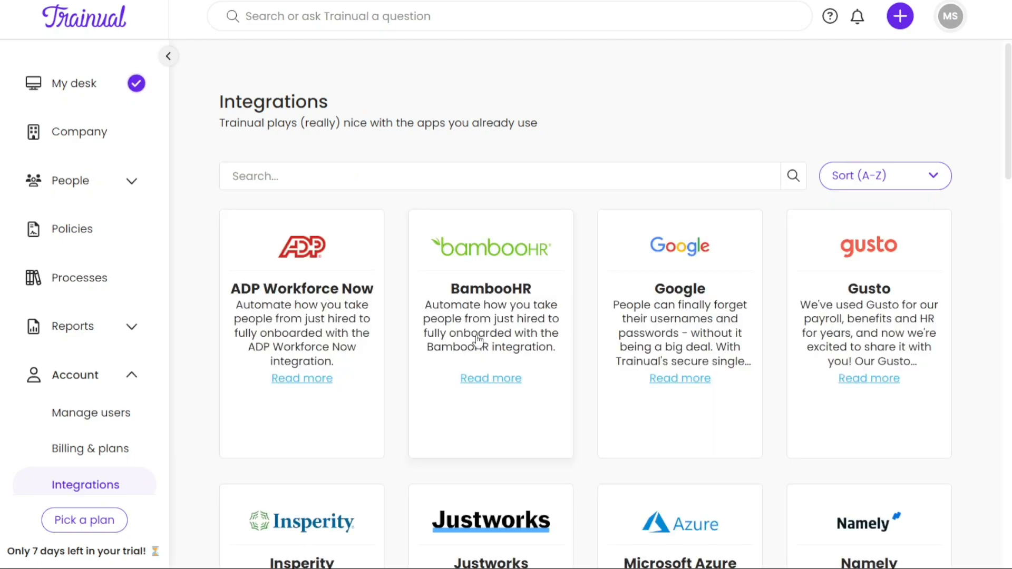
scroll(down, 3)
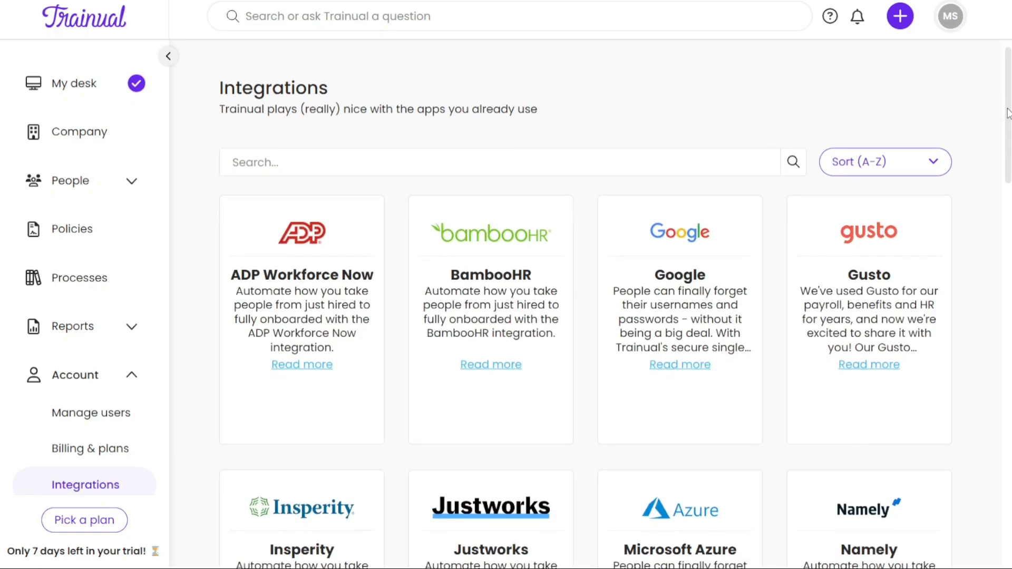
scroll(down, 3)
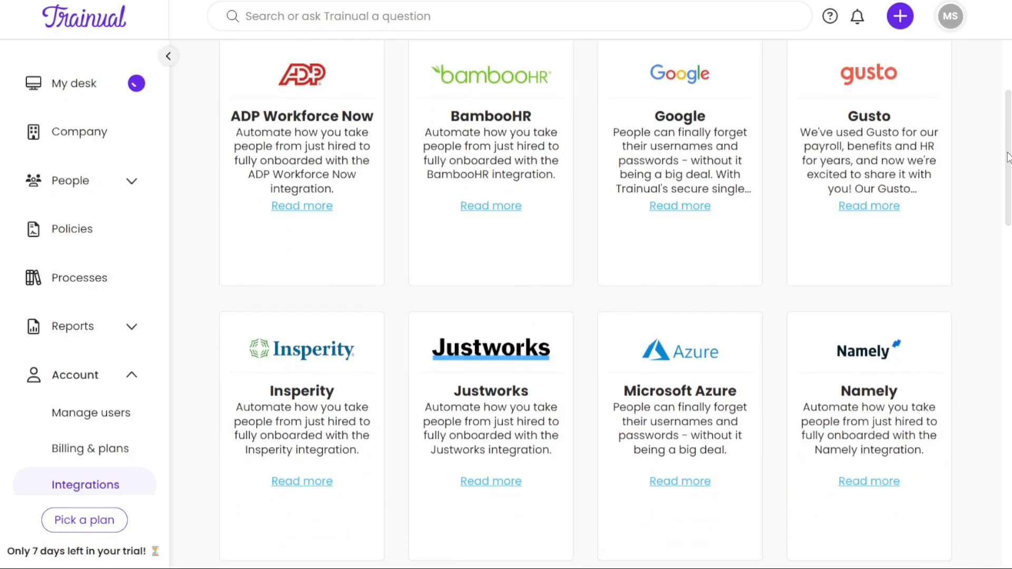
scroll(down, 3)
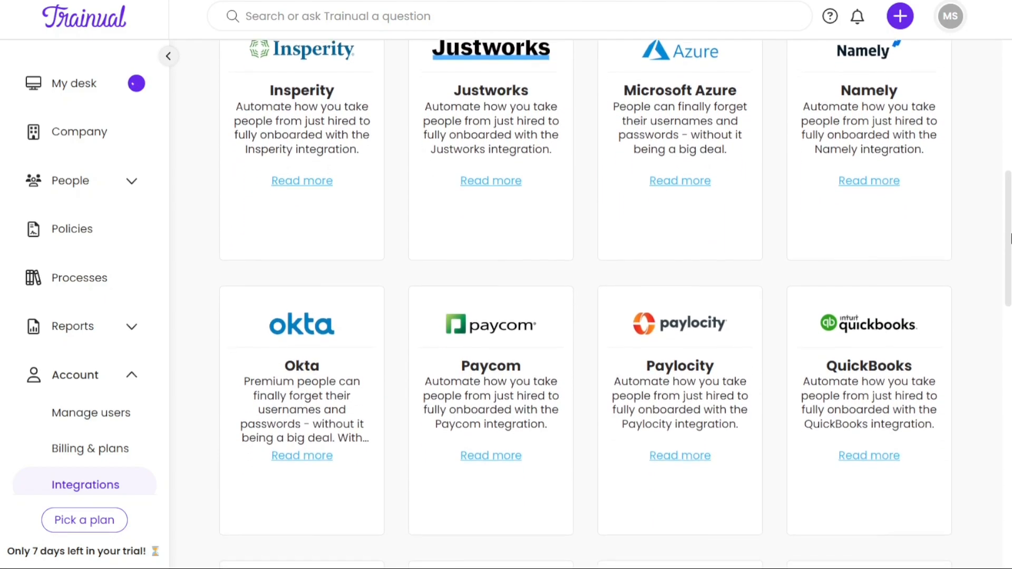
scroll(down, 3)
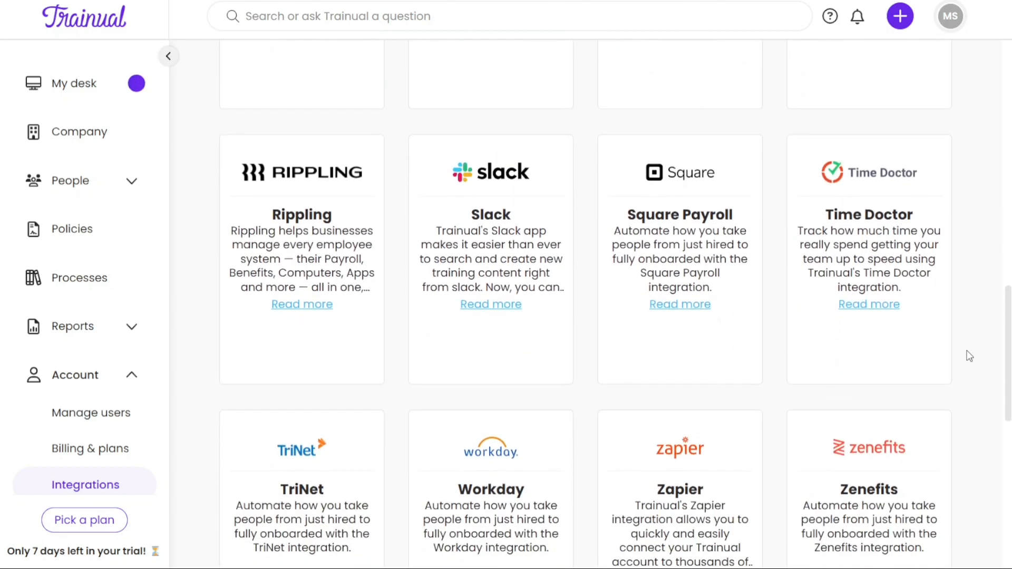
scroll(down, 3)
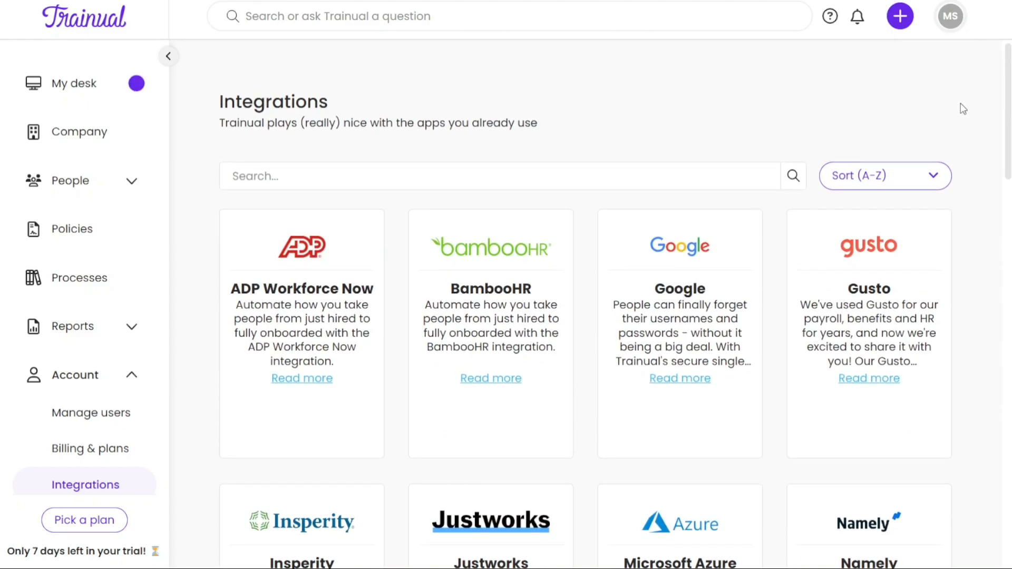
scroll(down, 3)
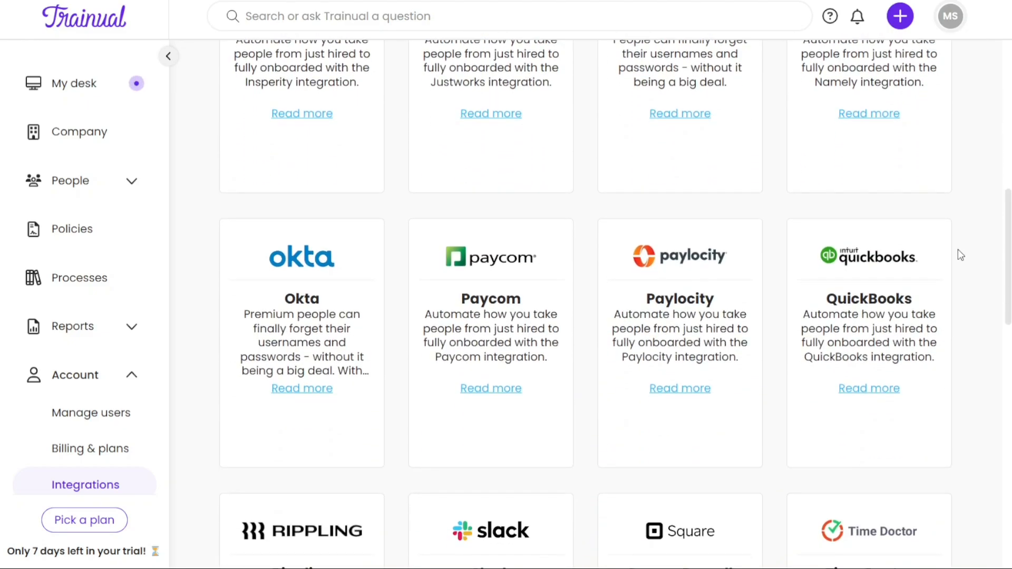
scroll(down, 3)
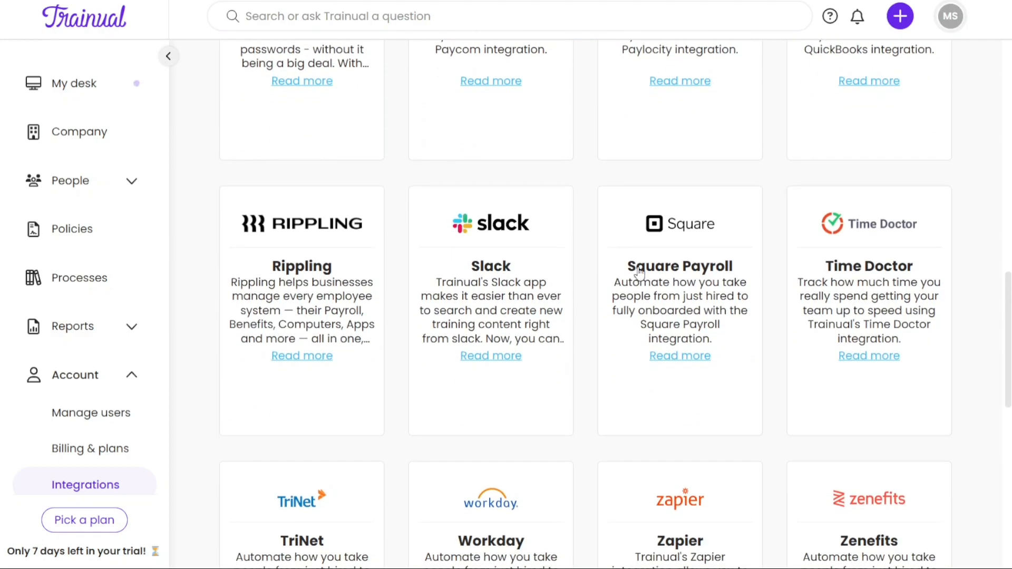
mouse_move(492, 265)
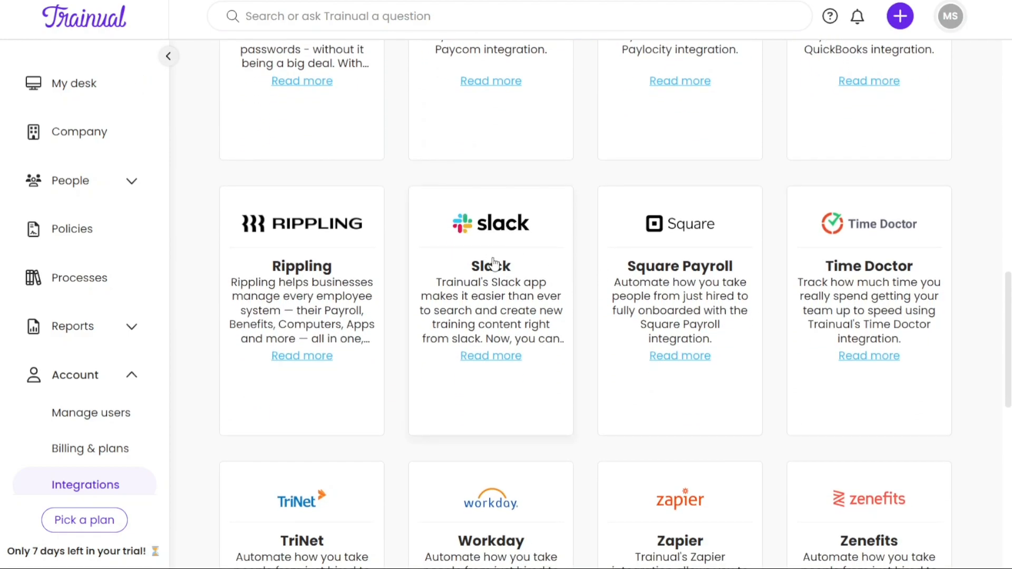
Step: View the Slack integration's benefits and choose Add to Slack, reaching Slack's sign-in page
click(490, 222)
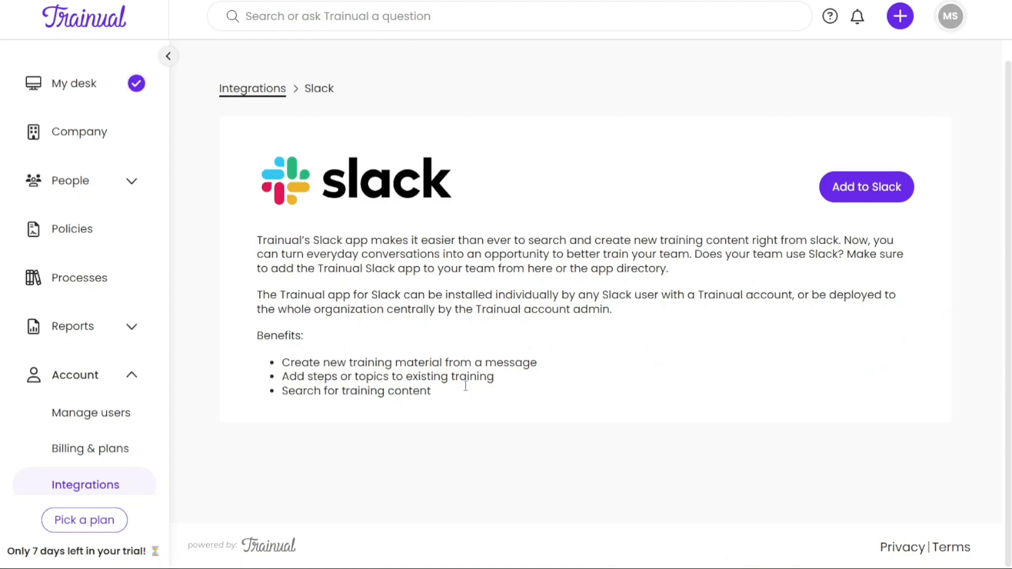
drag(257, 335, 431, 390)
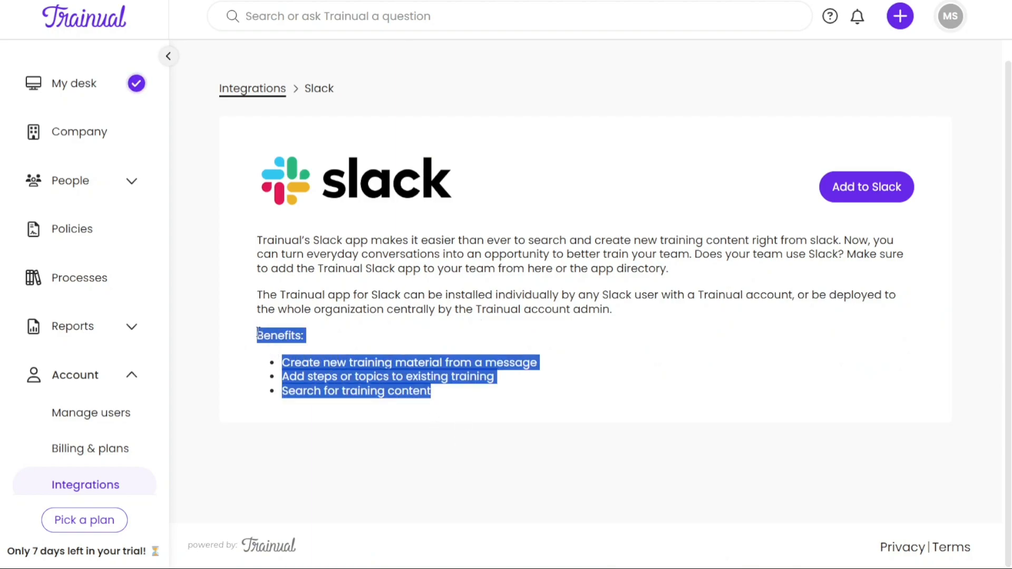
click(598, 382)
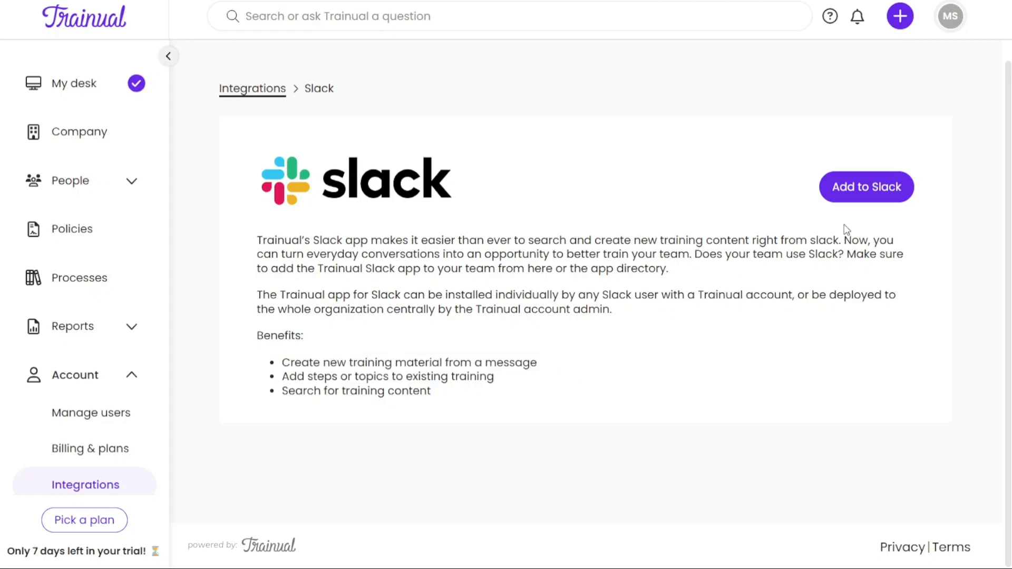
mouse_move(781, 196)
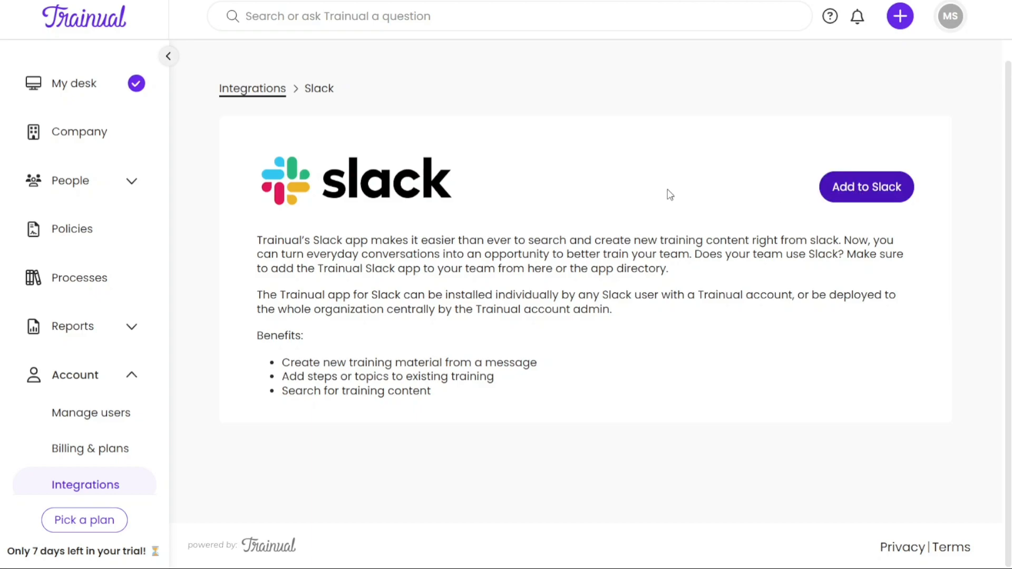
click(866, 186)
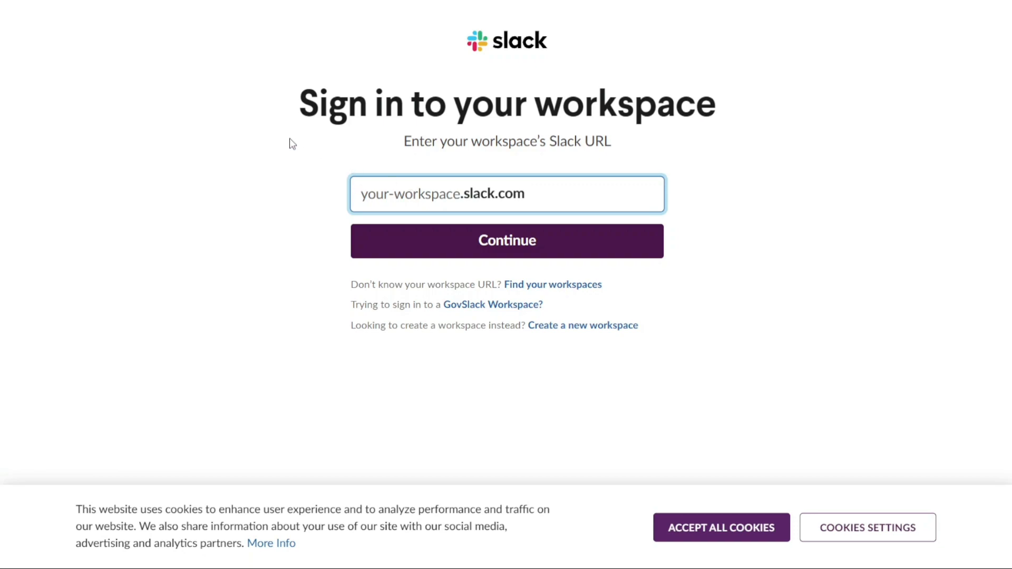
mouse_move(203, 120)
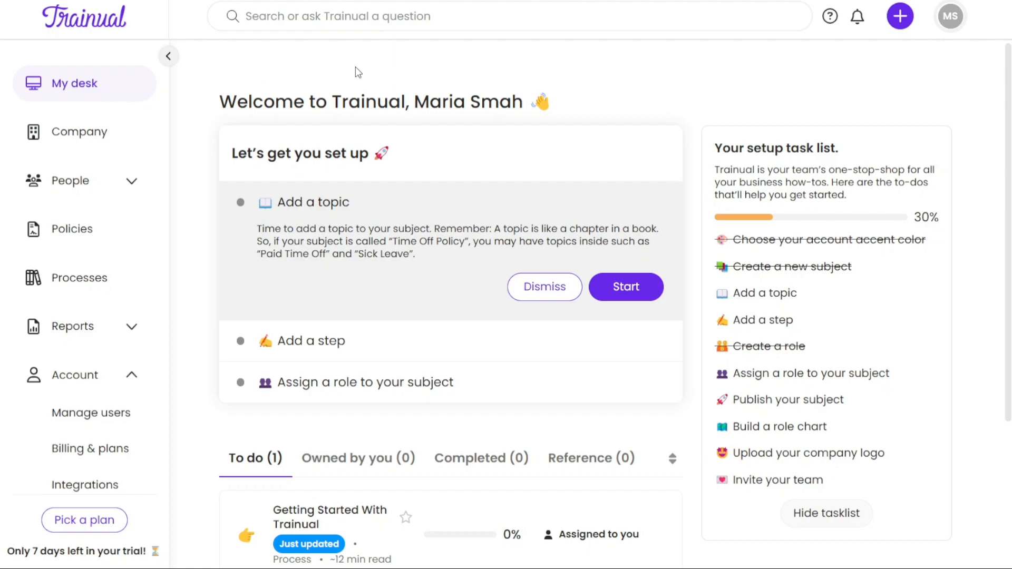
mouse_move(614, 87)
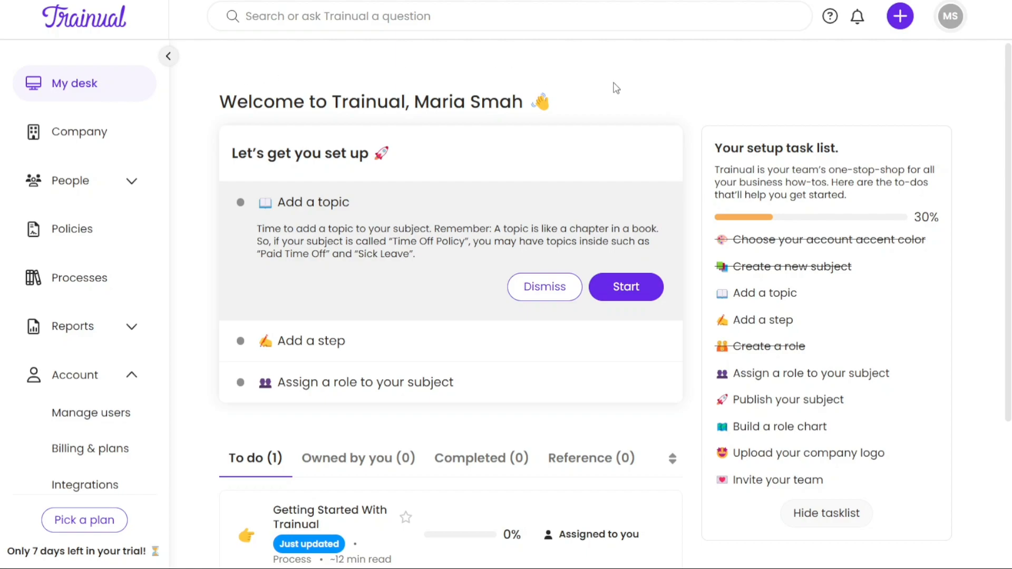
mouse_move(742, 108)
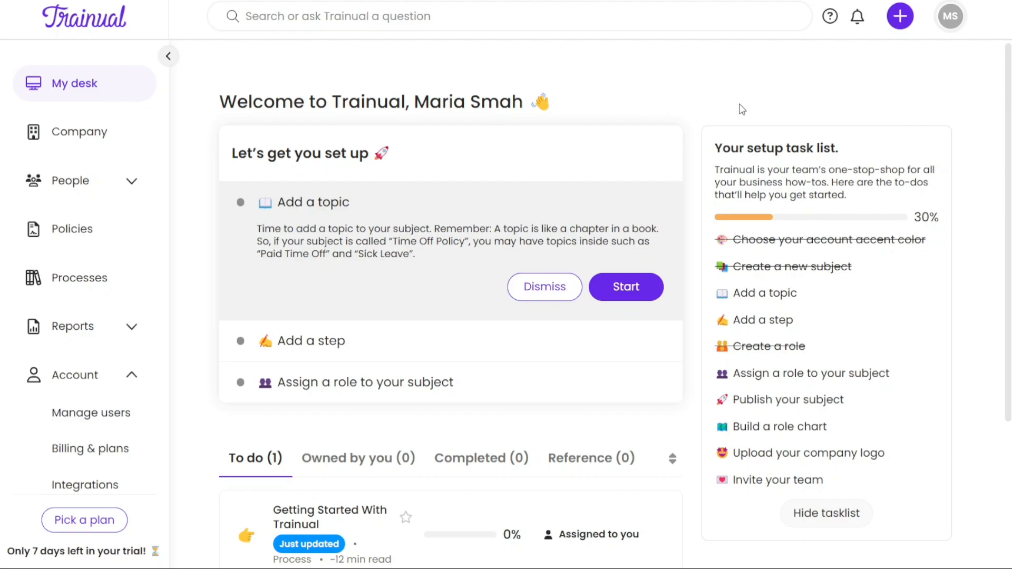